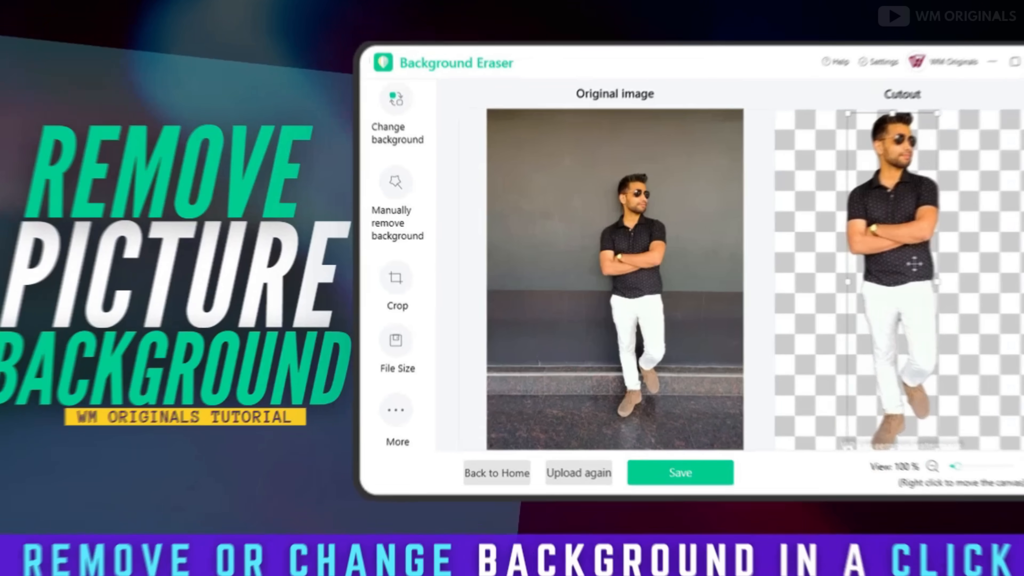
# Browse the Apowersoft Background Eraser product page on the website
pyautogui.click(396, 101)
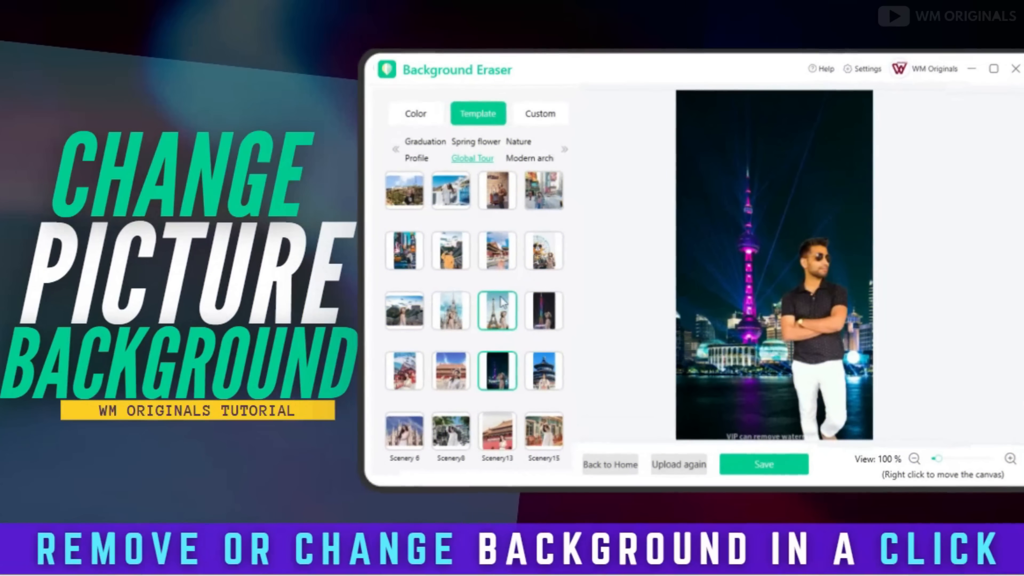
pyautogui.click(1015, 69)
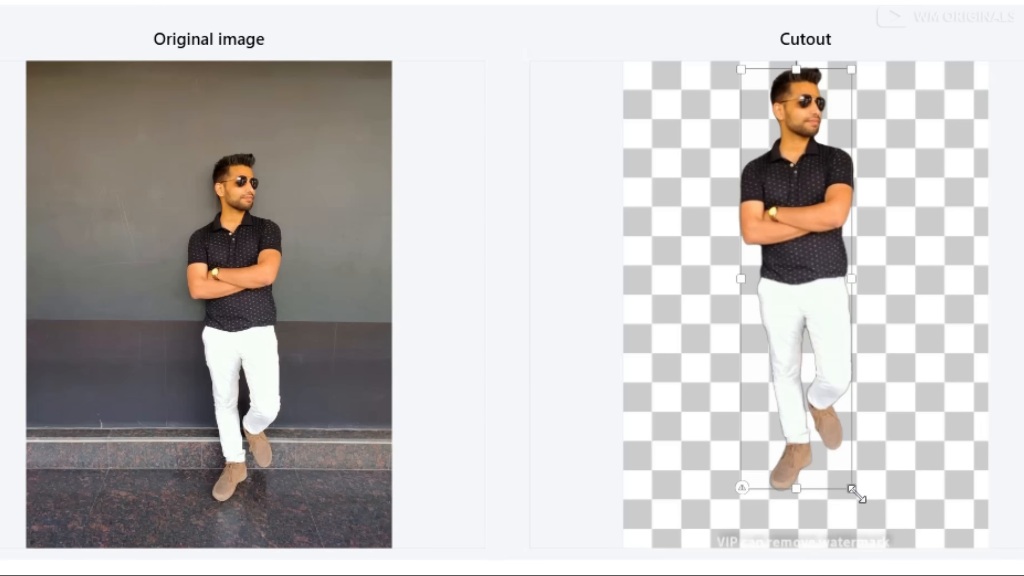
pyautogui.click(274, 212)
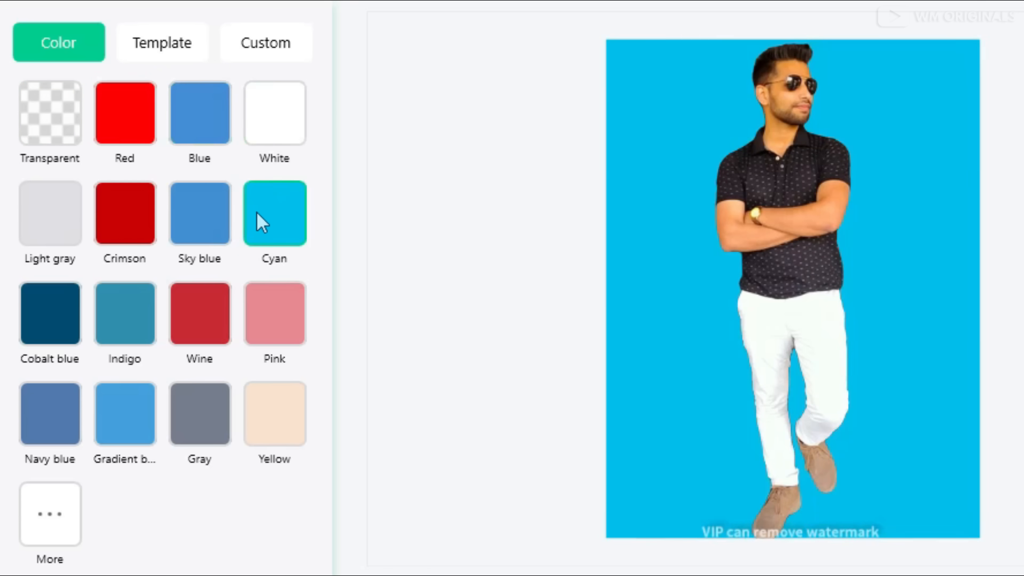
pyautogui.click(162, 43)
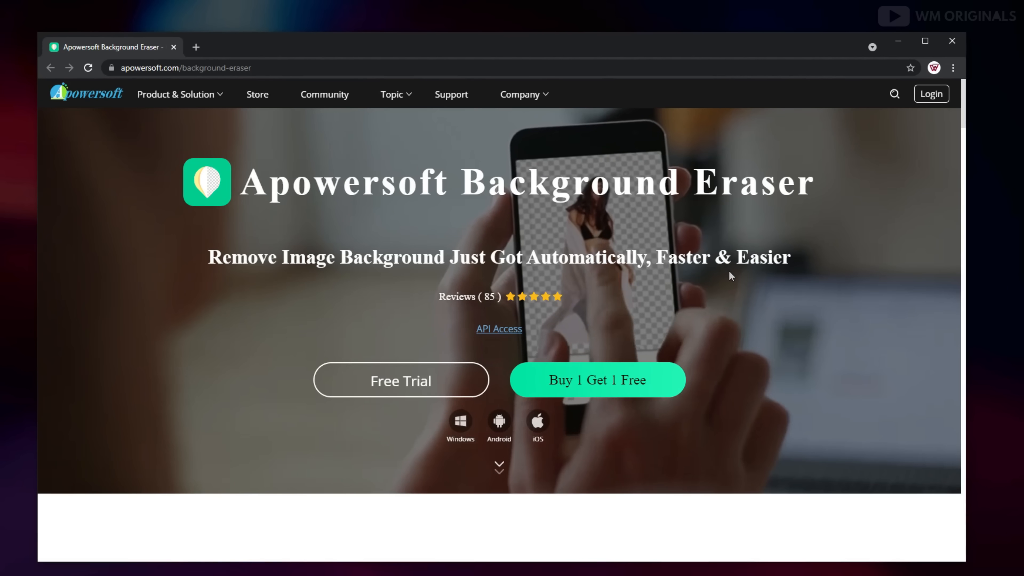
pyautogui.moveTo(357, 282)
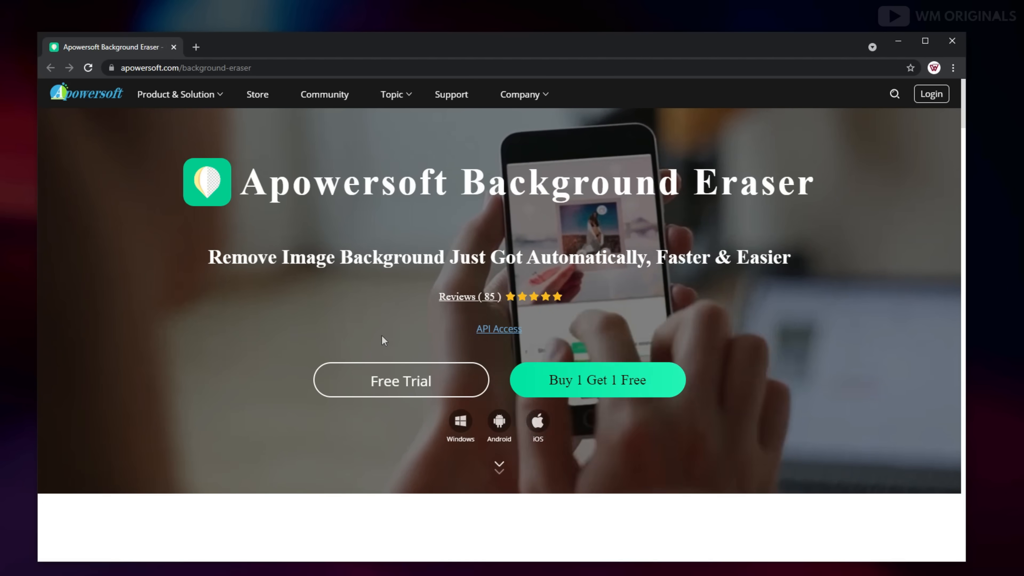
pyautogui.scroll(-3)
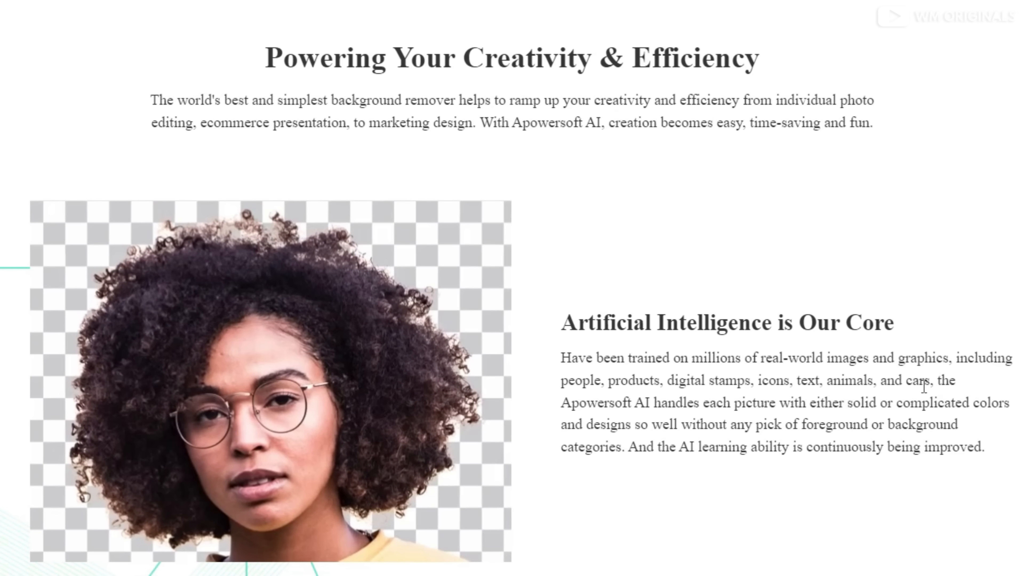
pyautogui.scroll(-3)
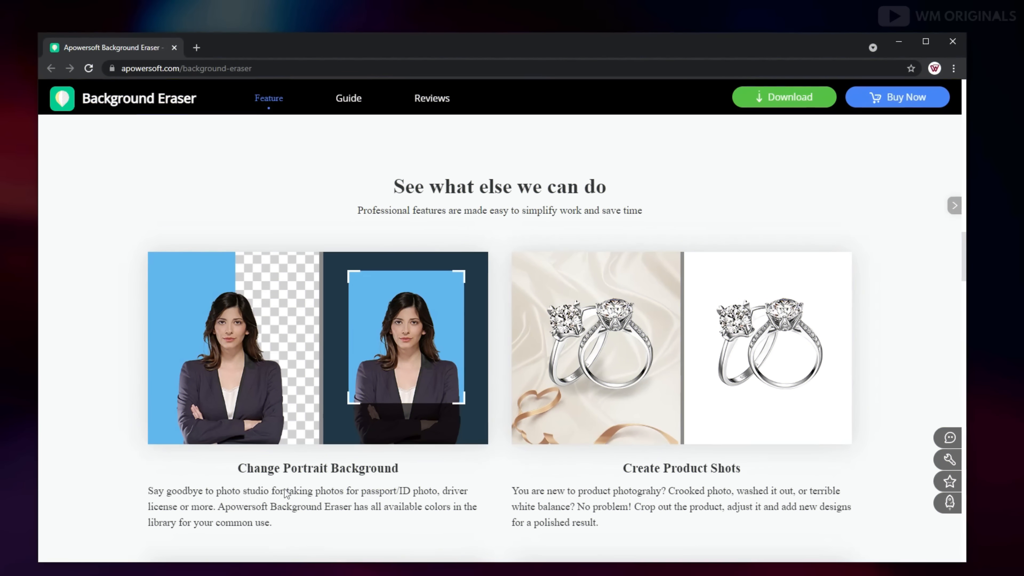
pyautogui.moveTo(446, 521)
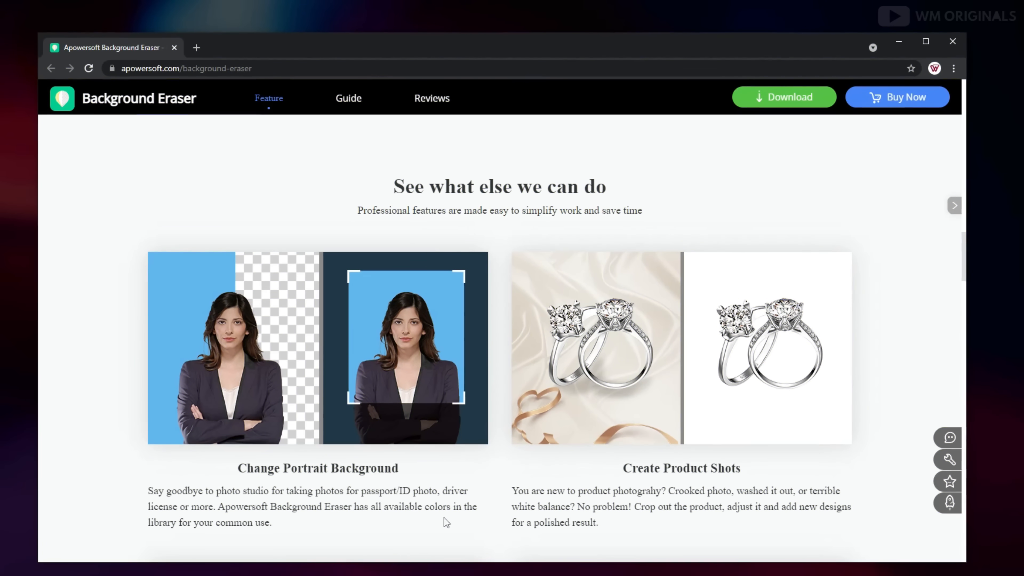
pyautogui.scroll(-3)
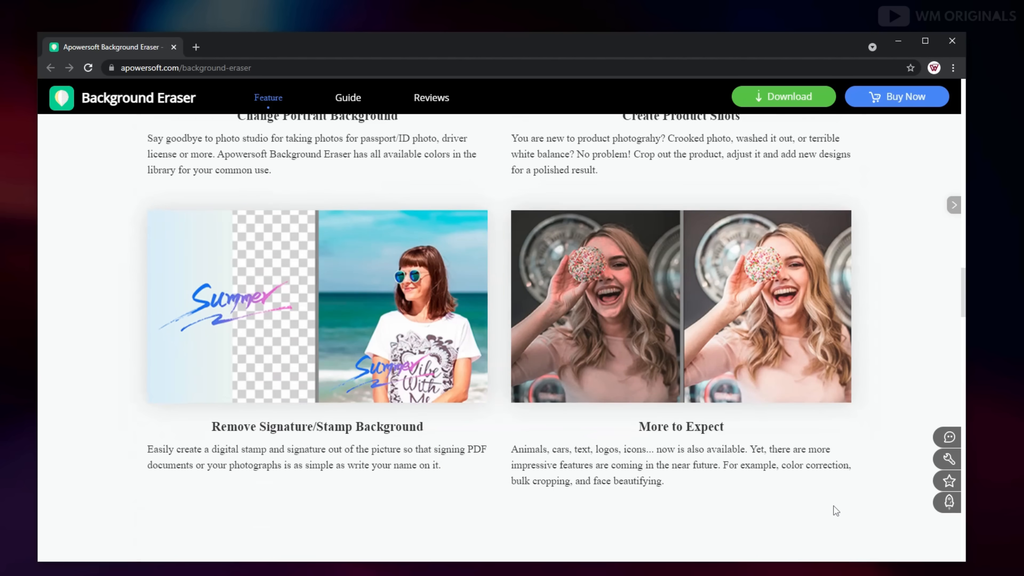
pyautogui.moveTo(438, 437)
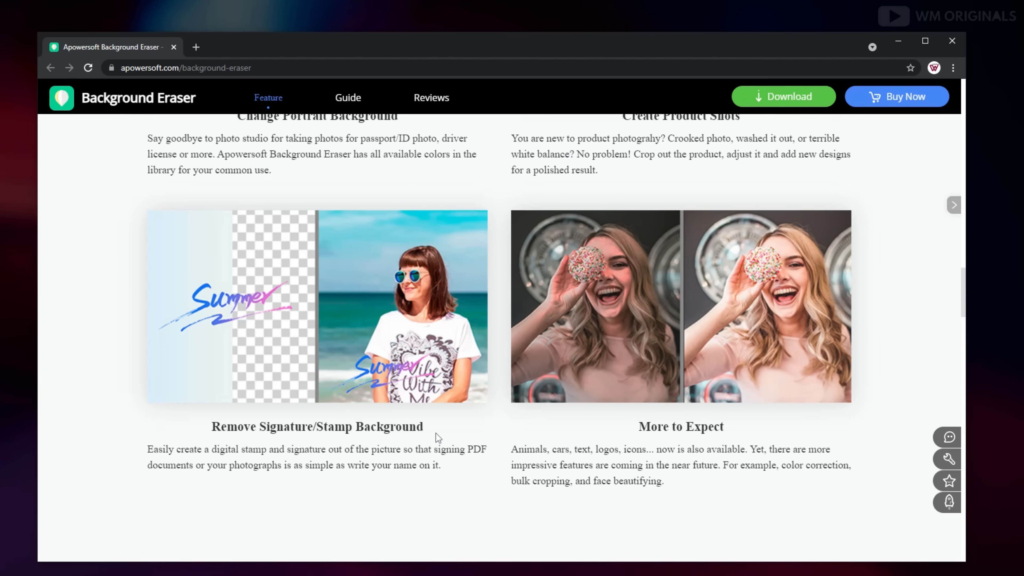
pyautogui.moveTo(735, 450)
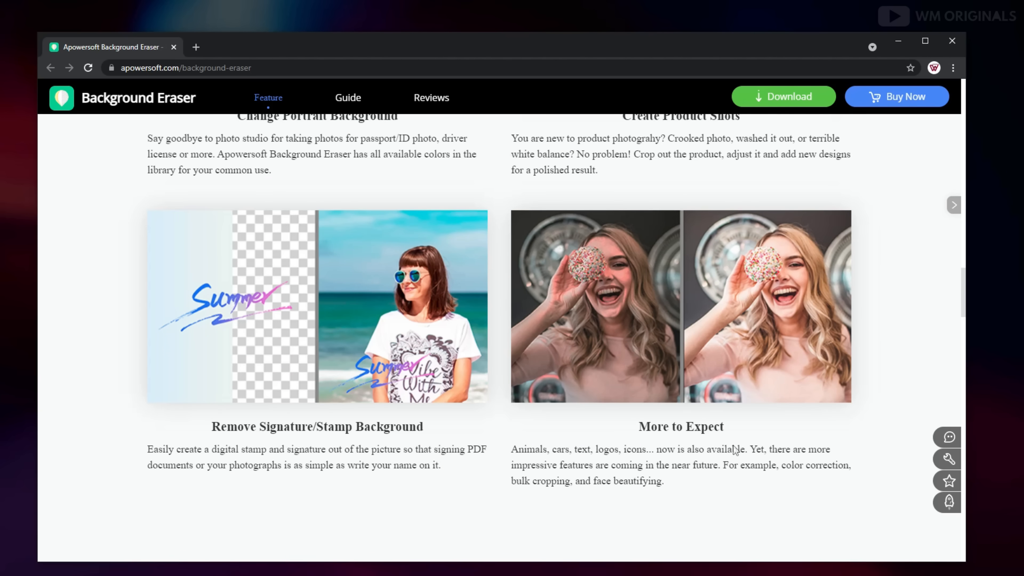
pyautogui.scroll(3)
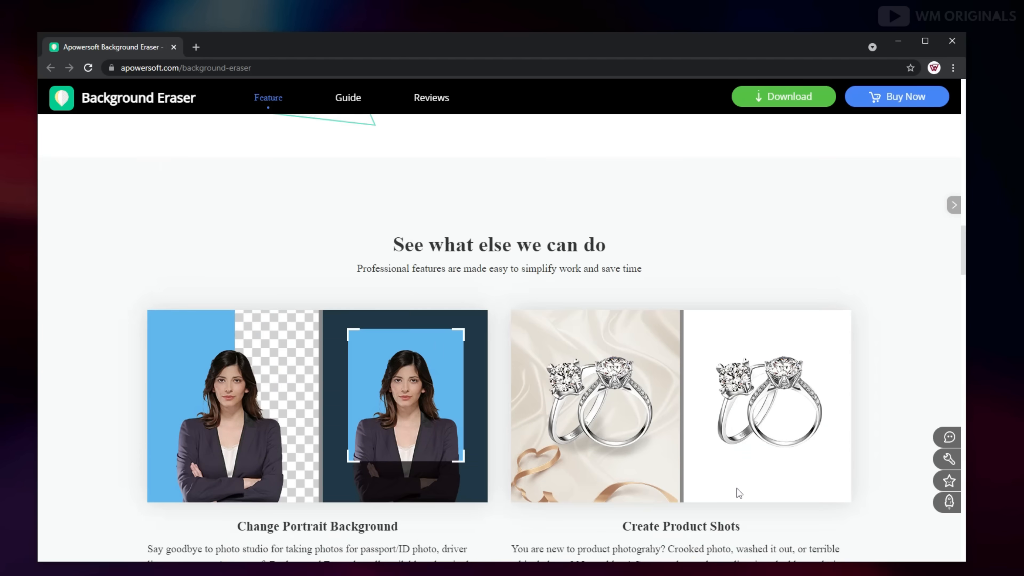
pyautogui.scroll(3)
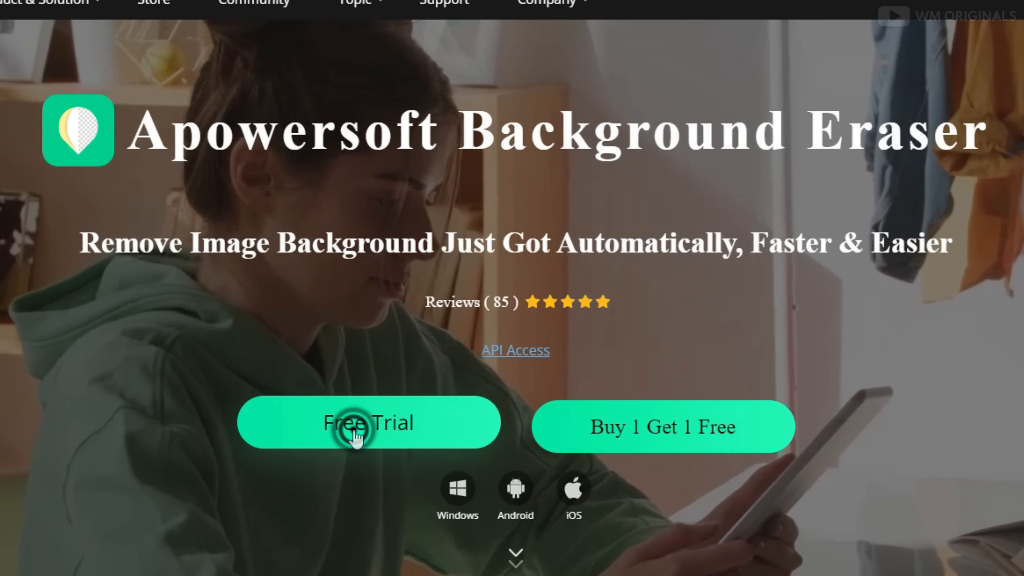
# Download the Free Trial installer, run the backgrounderaser .exe and launch the installed app via Open Now
pyautogui.click(368, 422)
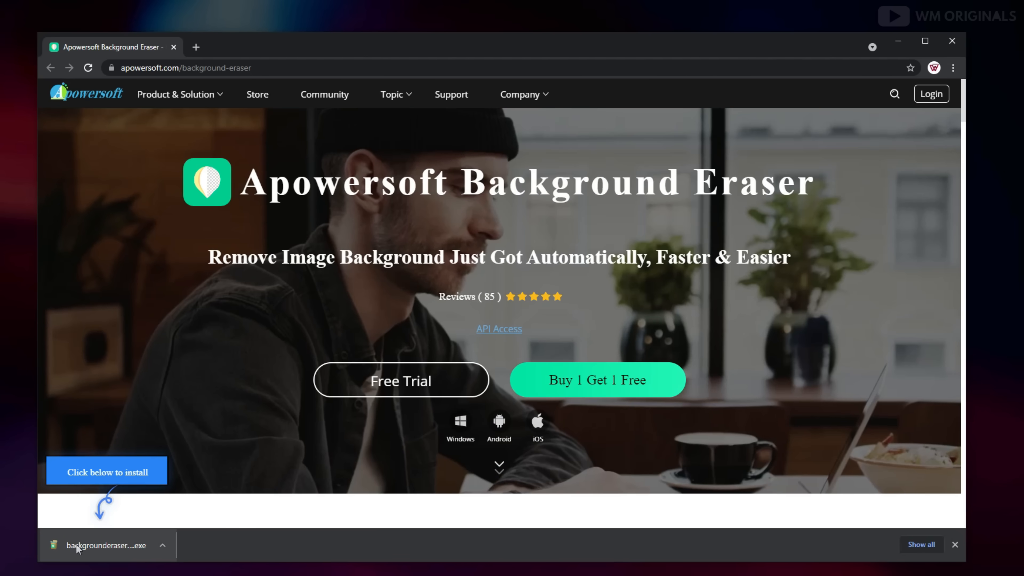
pyautogui.click(106, 545)
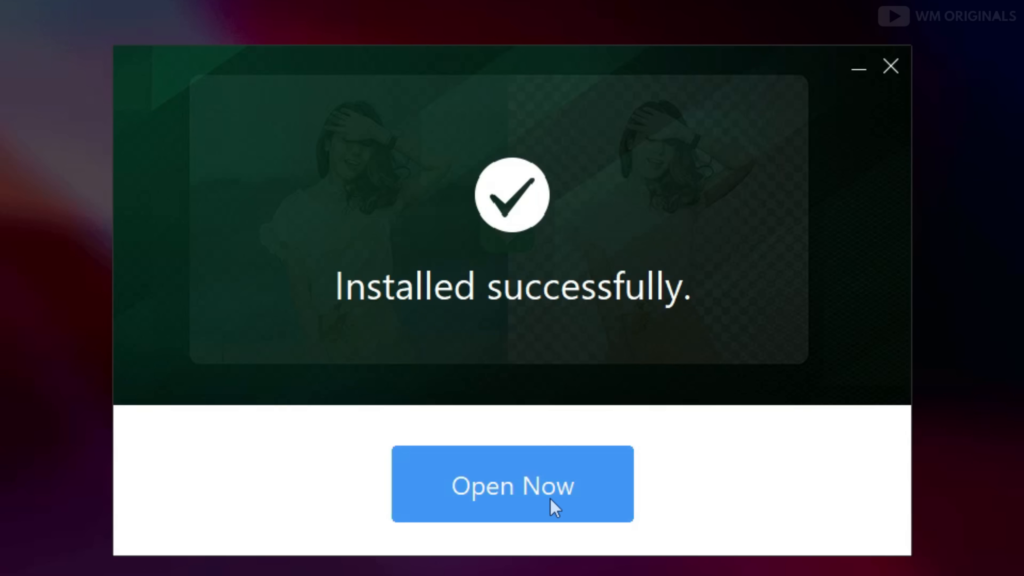
pyautogui.click(512, 484)
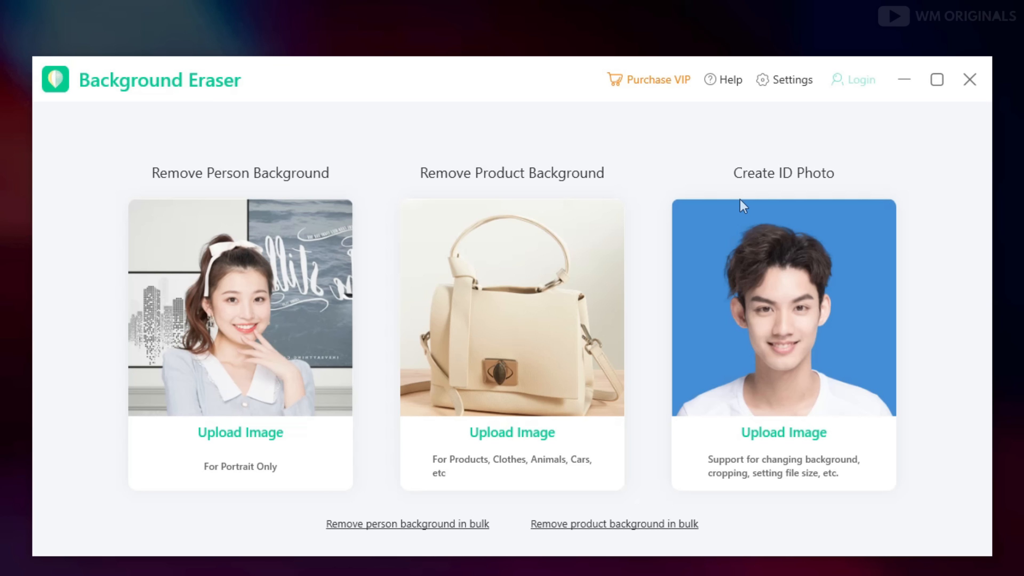
# Sign in to the account from Login and dismiss the account details dialog
pyautogui.click(859, 80)
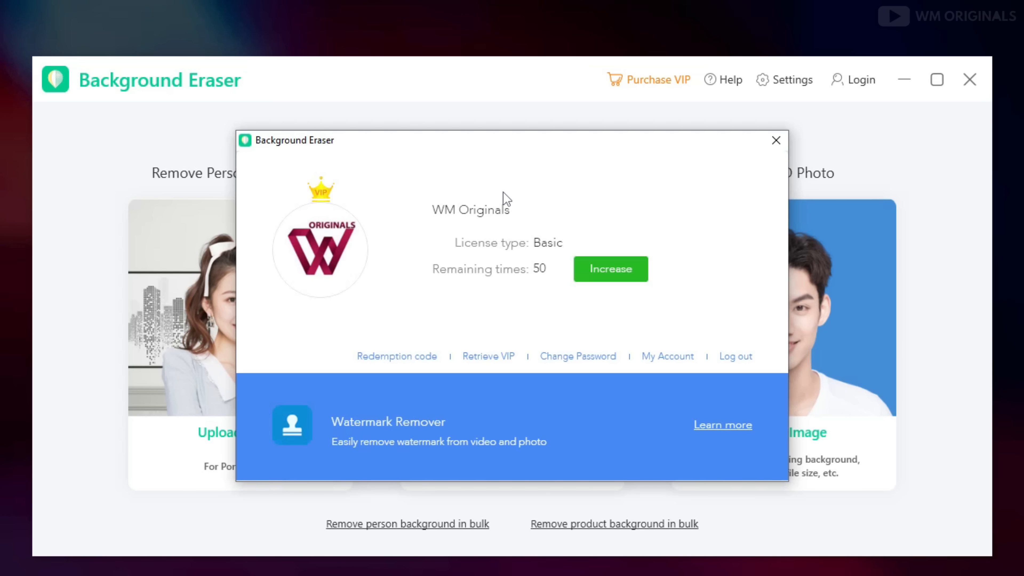
pyautogui.click(776, 139)
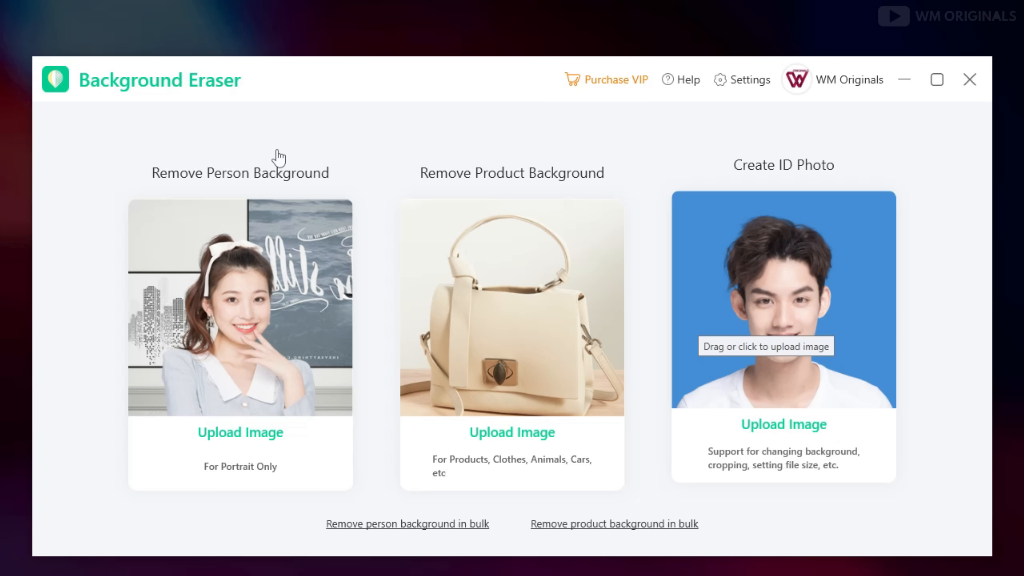
pyautogui.moveTo(277, 285)
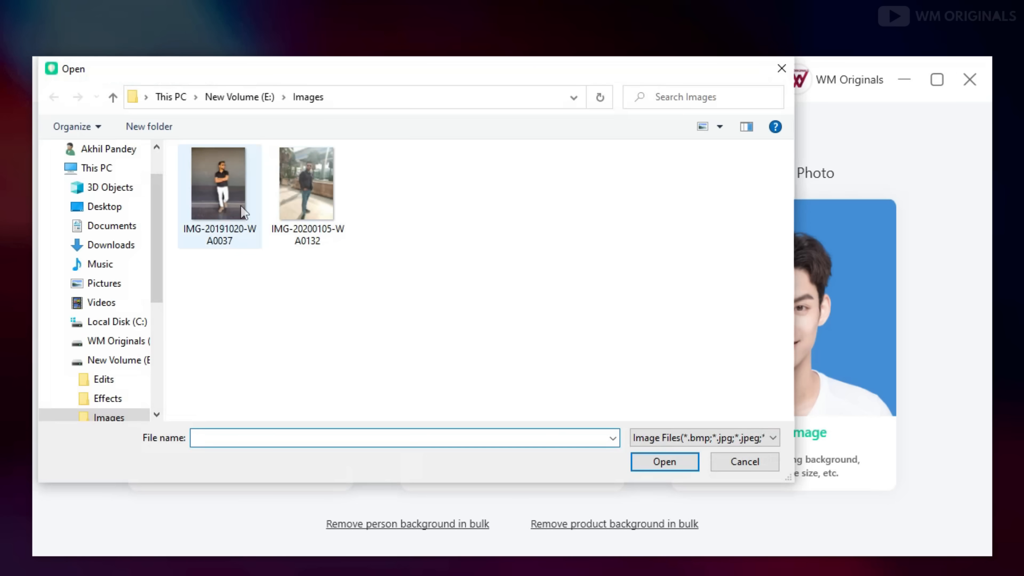
# Upload the portrait IMG-20191020-WA0037 under Create ID Photo for automatic cutout
pyautogui.click(664, 462)
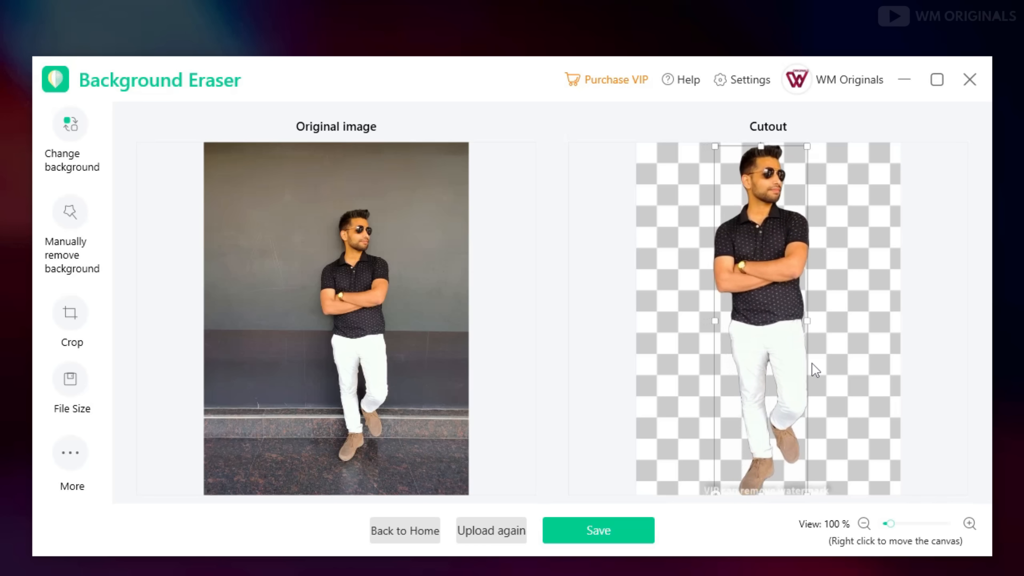
pyautogui.moveTo(220, 355)
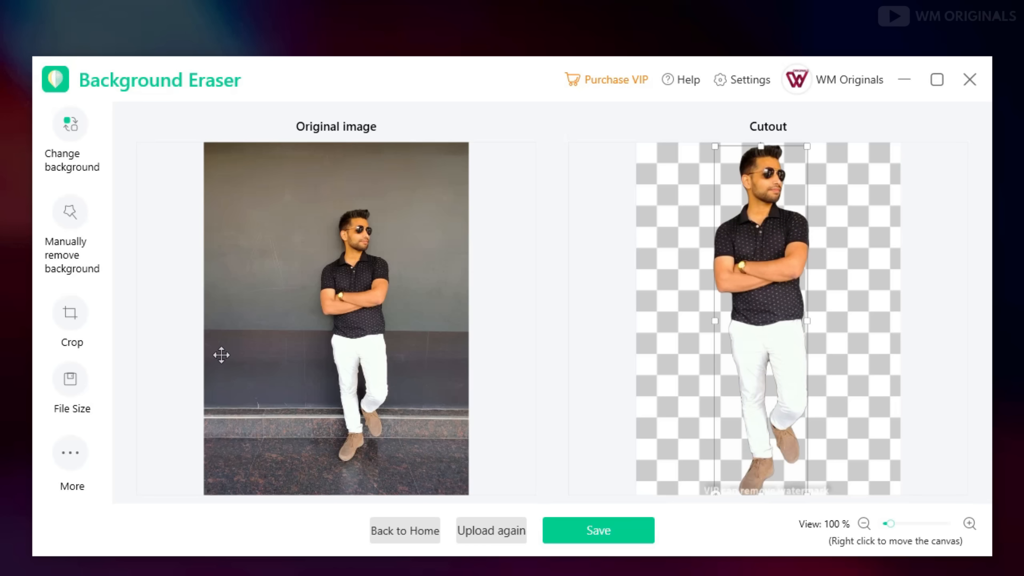
# Start manual background removal, zoom in, shrink the brush to size 23 and set it to Keep
pyautogui.click(70, 211)
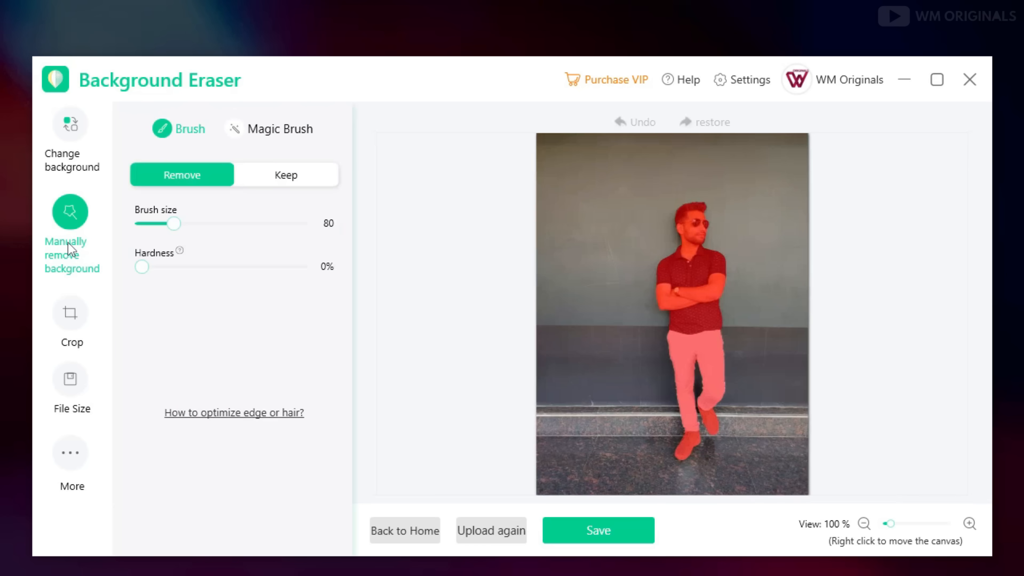
pyautogui.moveTo(448, 321)
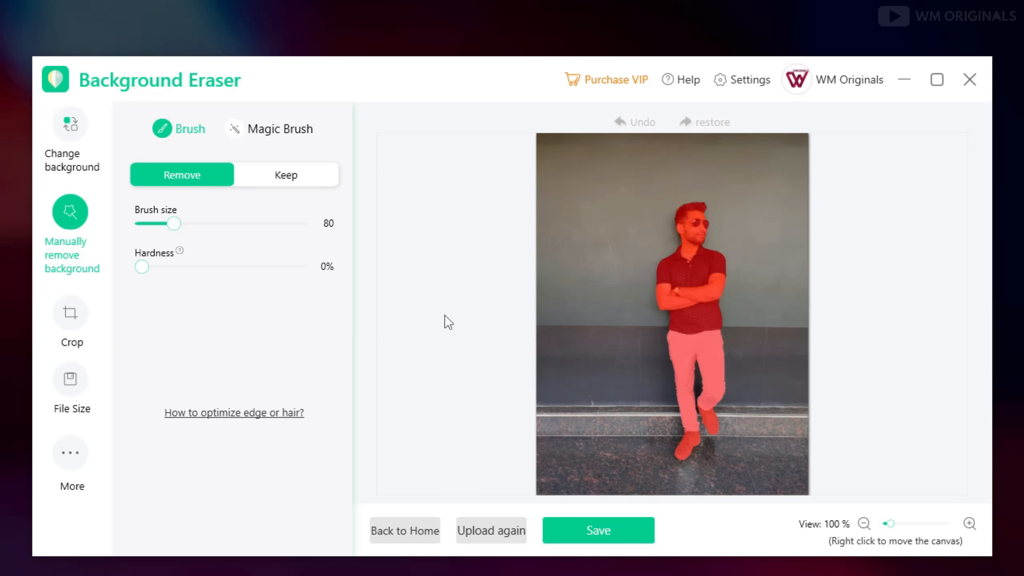
pyautogui.click(970, 524)
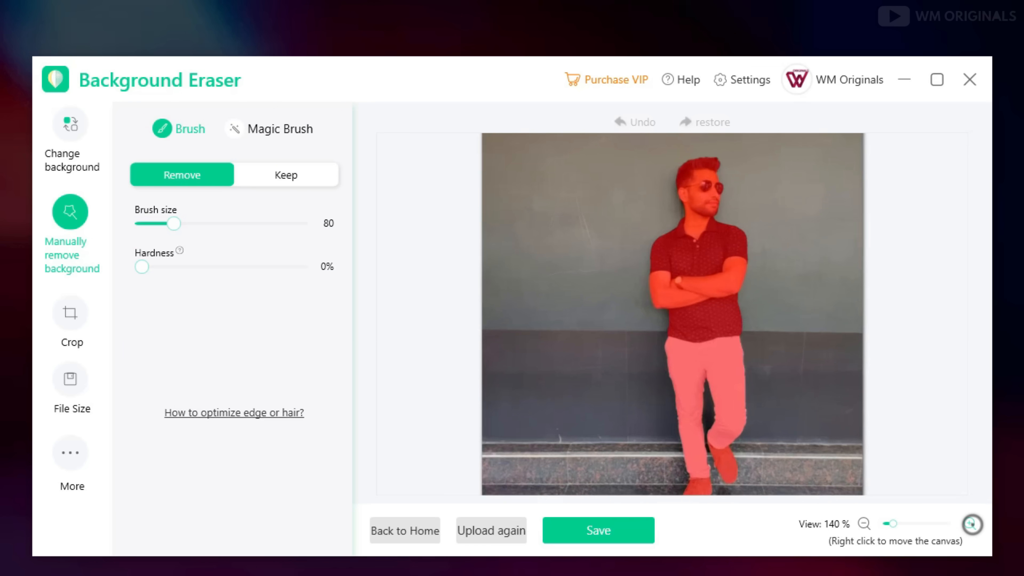
pyautogui.click(971, 524)
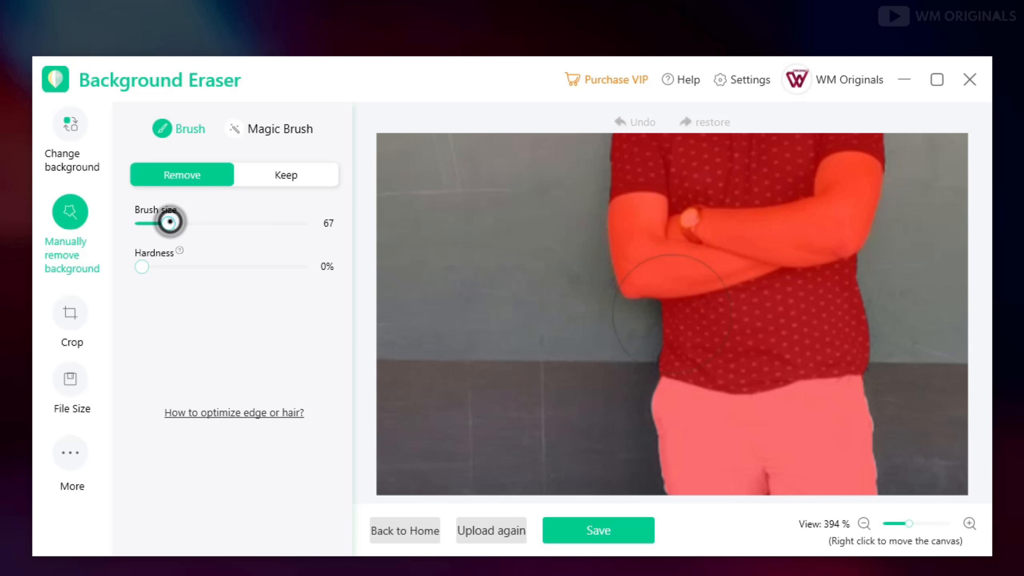
pyautogui.moveTo(178, 224); pyautogui.dragTo(149, 224)
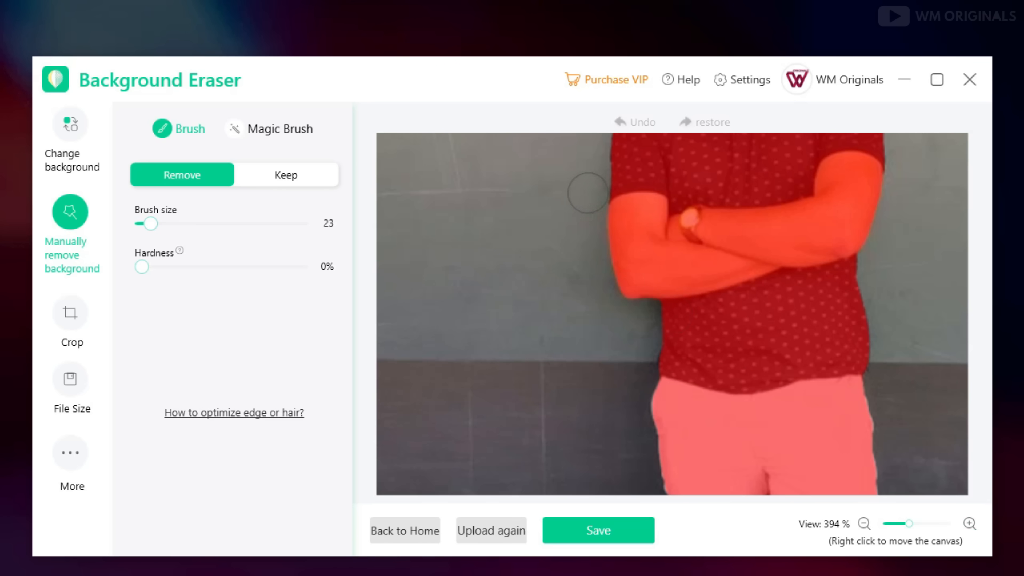
pyautogui.click(286, 175)
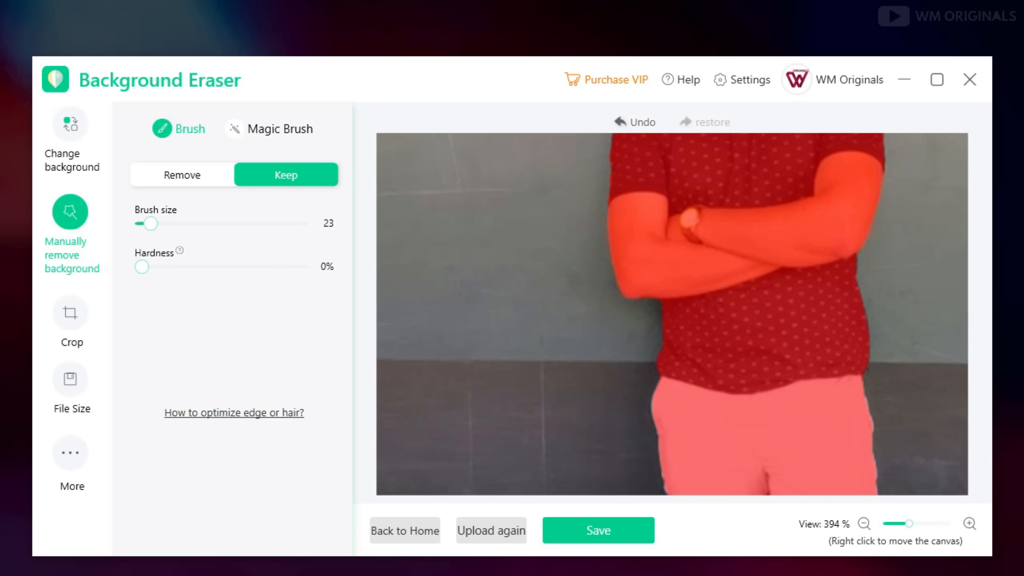
pyautogui.click(141, 564)
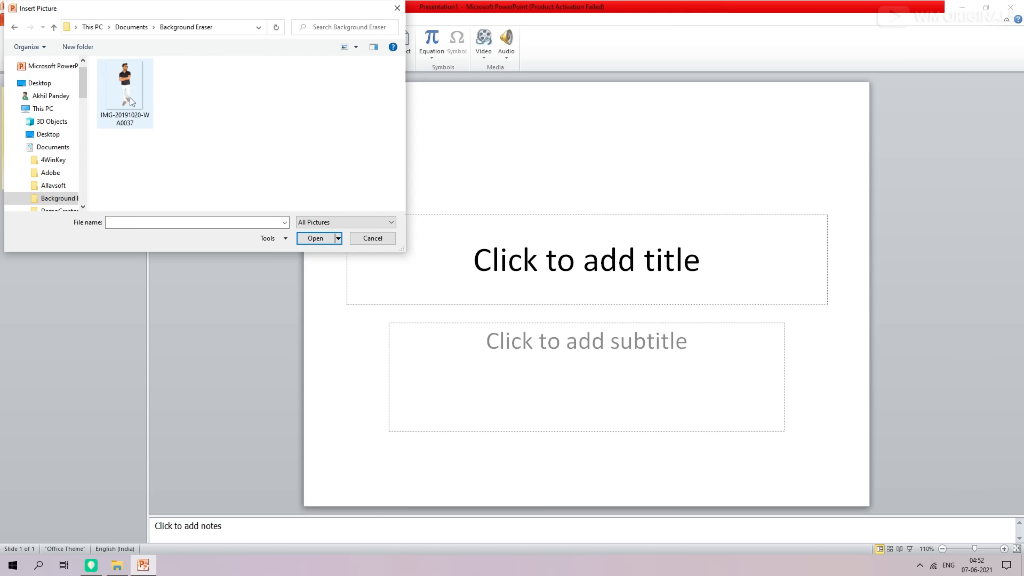
# Select IMG-20191020-WA0037 in PowerPoint's Insert Picture dialog, then return to Background Eraser
pyautogui.click(315, 238)
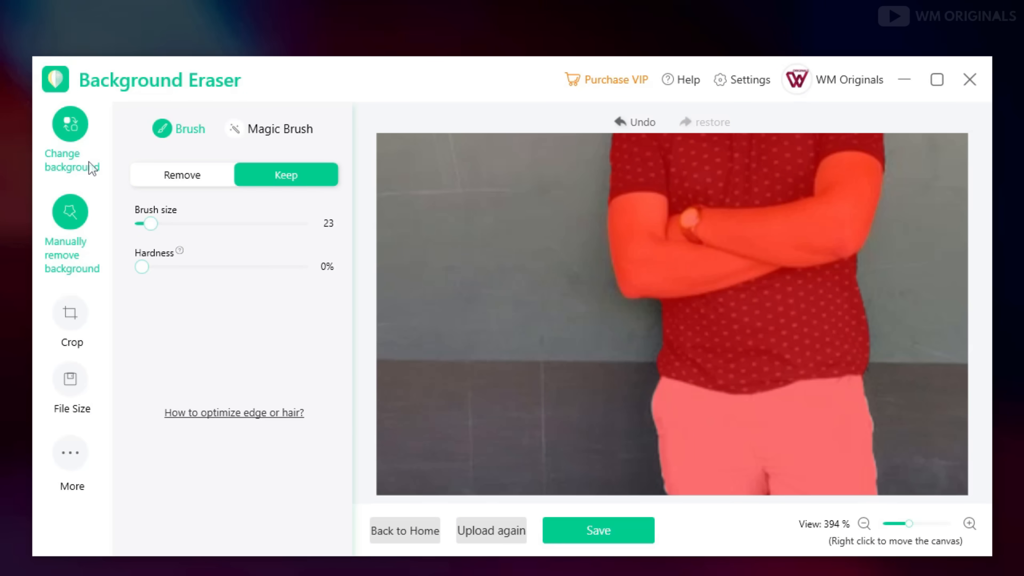
# Save the cutout with a Transparent background and open its output folder from the Prompt
pyautogui.click(69, 140)
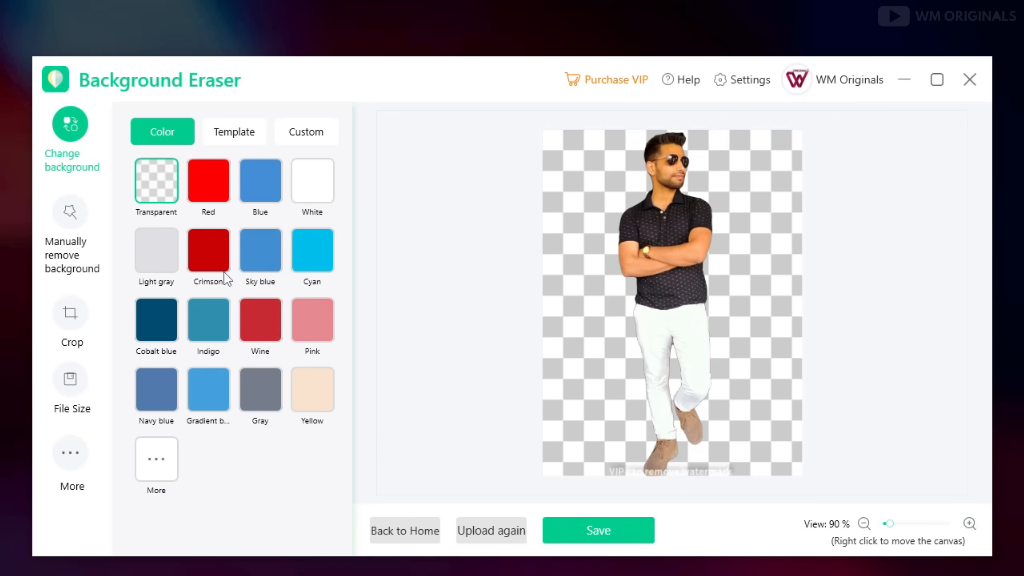
pyautogui.moveTo(184, 210)
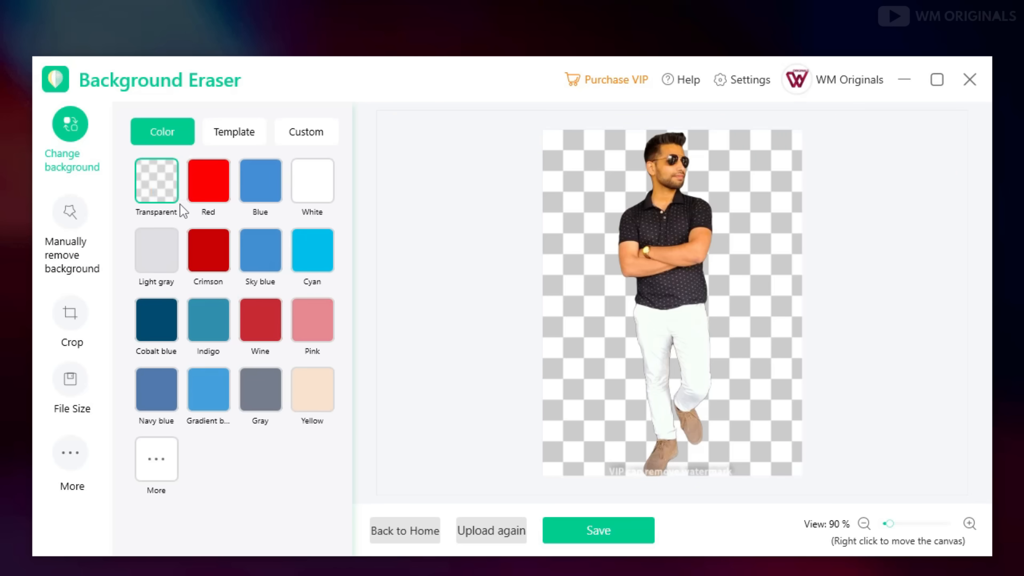
pyautogui.click(969, 523)
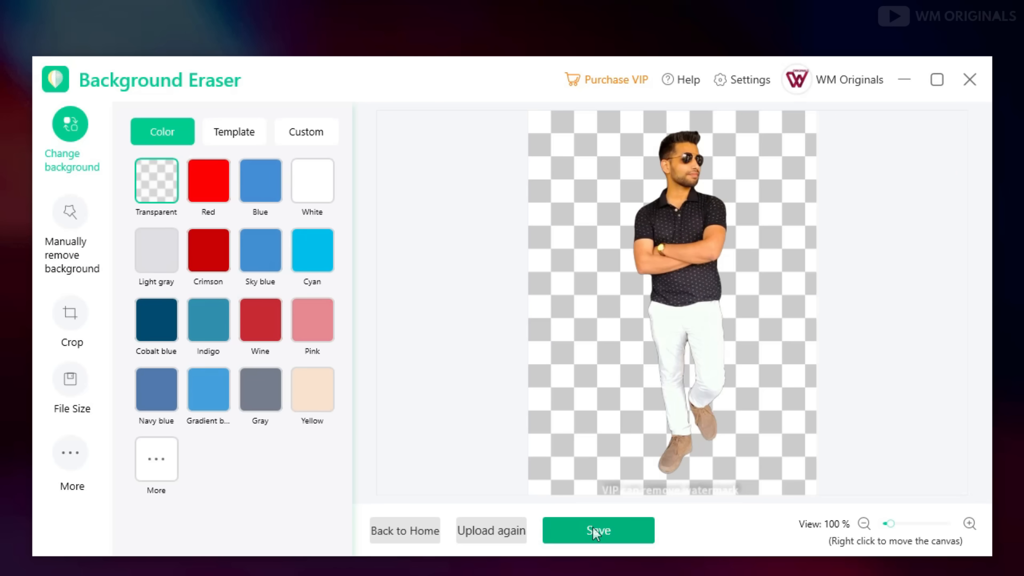
pyautogui.click(598, 530)
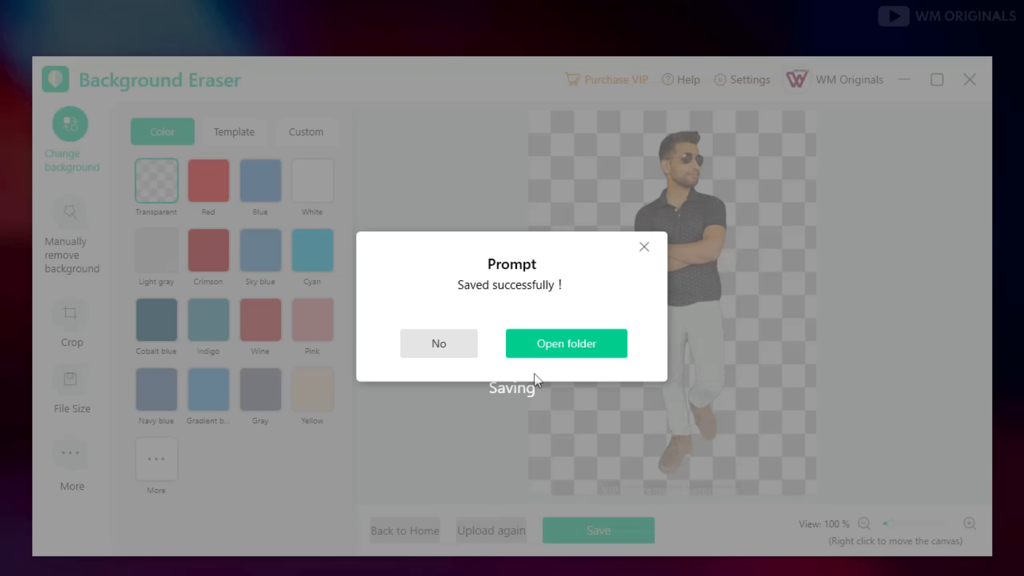
pyautogui.click(565, 343)
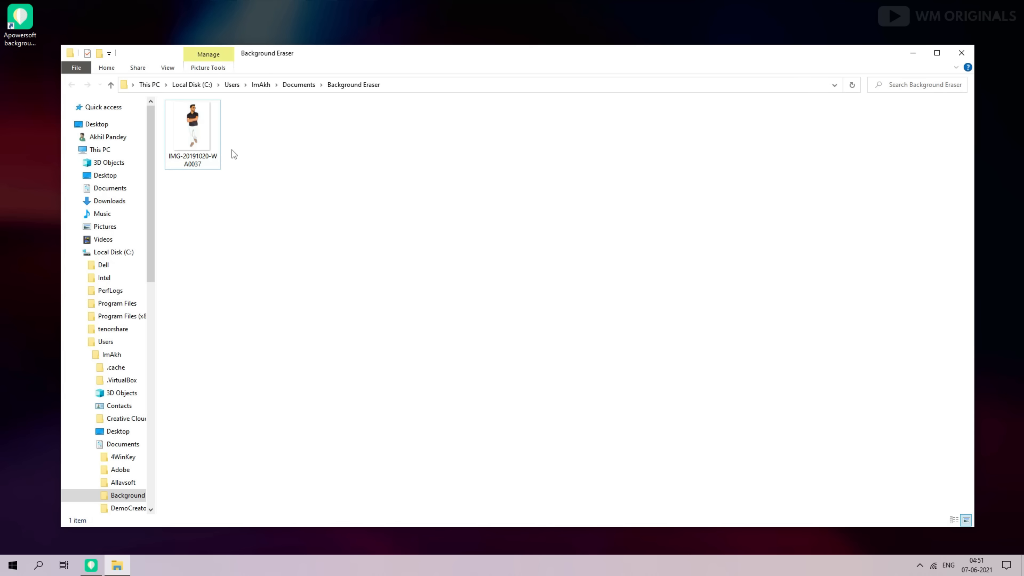
# View the saved IMG-20191020-WA0037.PNG cutout in Photos
pyautogui.doubleClick(192, 126)
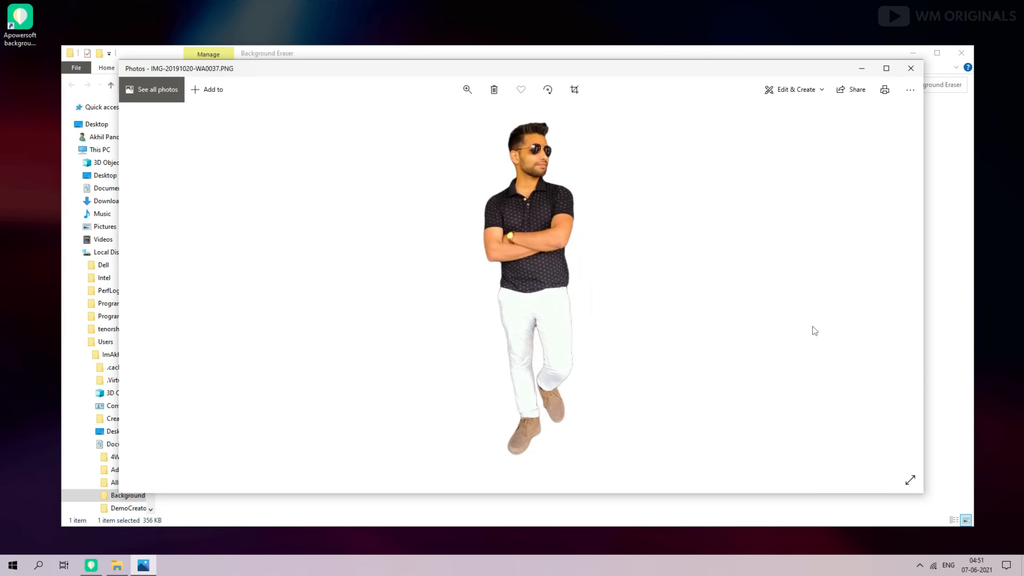
pyautogui.moveTo(790, 276)
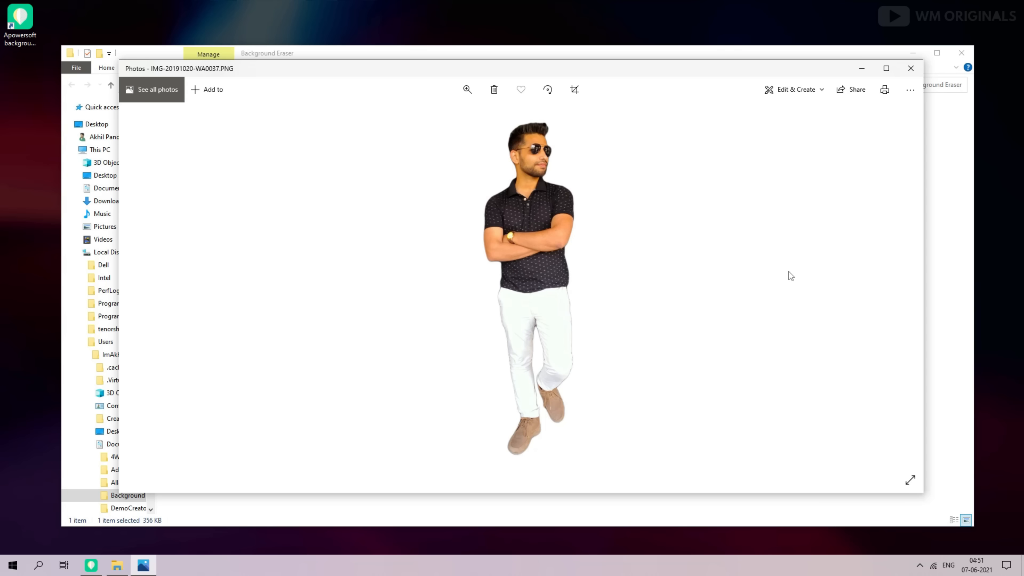
pyautogui.moveTo(911, 68)
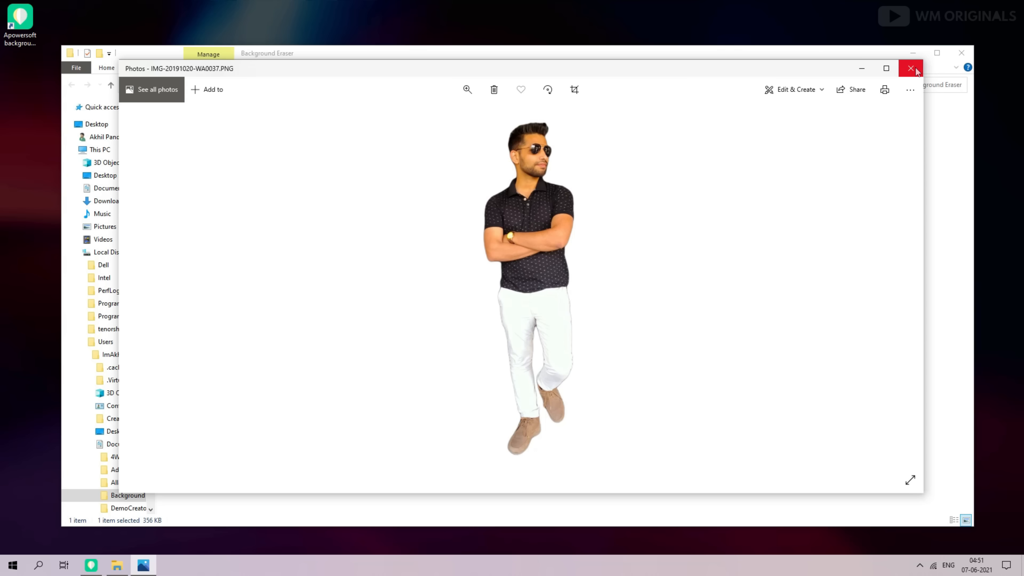
pyautogui.moveTo(911, 68)
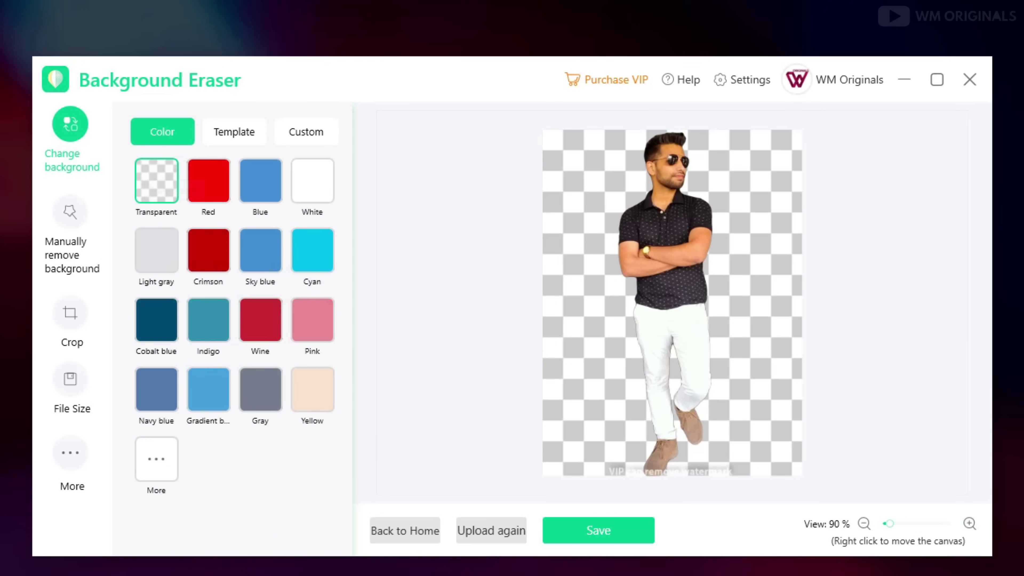
pyautogui.moveTo(157, 181)
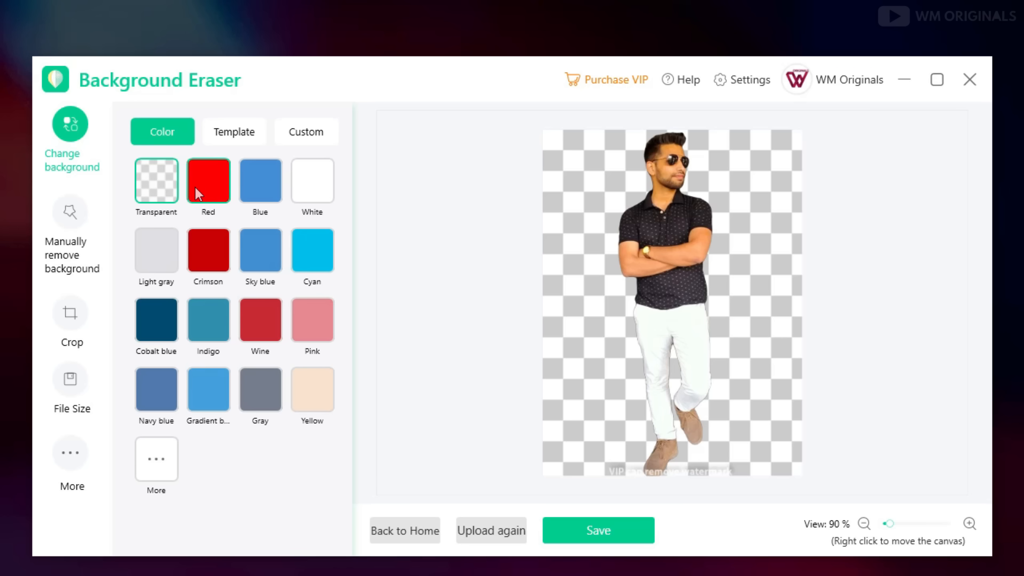
# Try a blue colour swatch, then apply Graduation templates including the tree-lined campus one
pyautogui.click(311, 181)
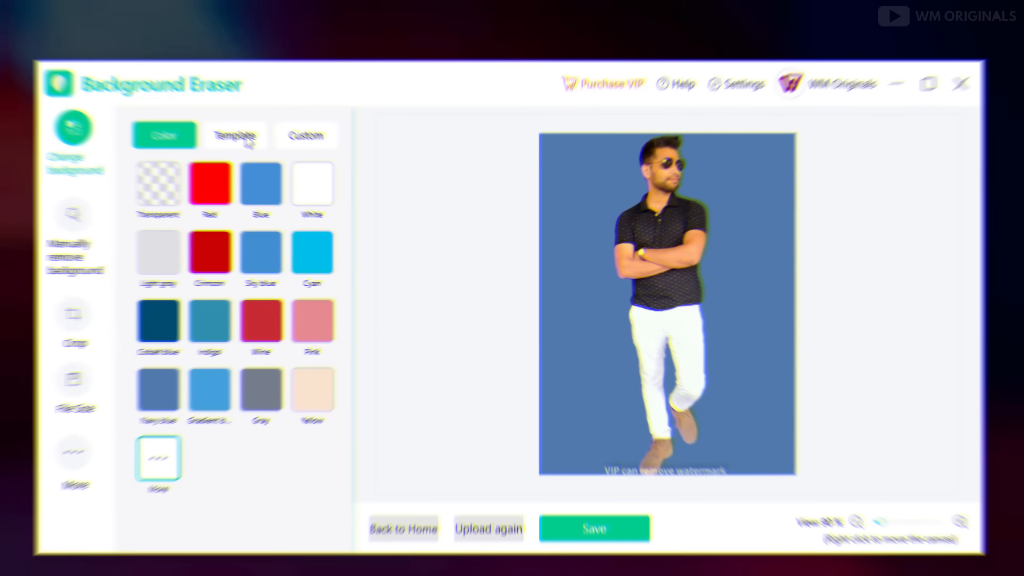
pyautogui.click(234, 132)
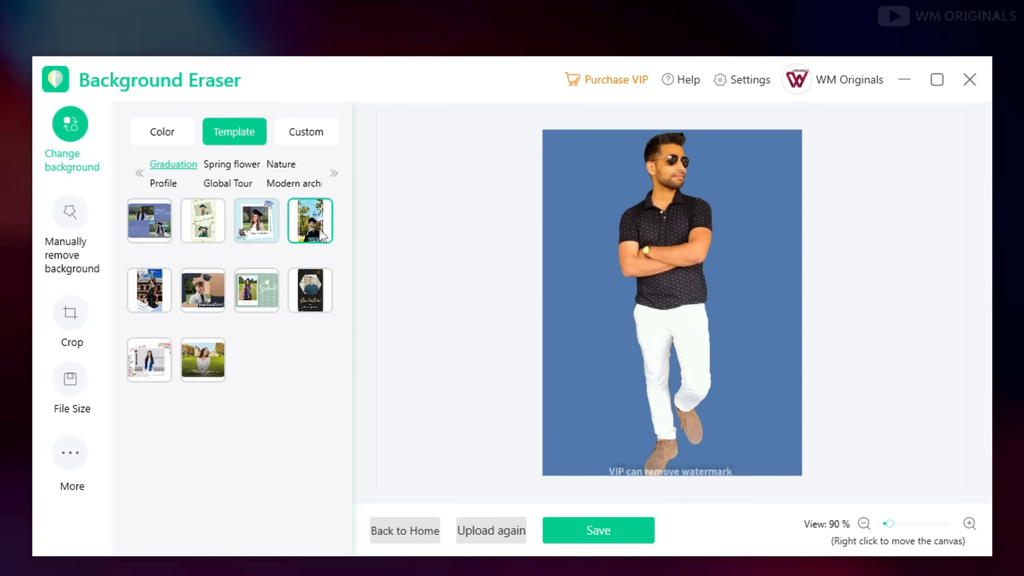
pyautogui.click(310, 289)
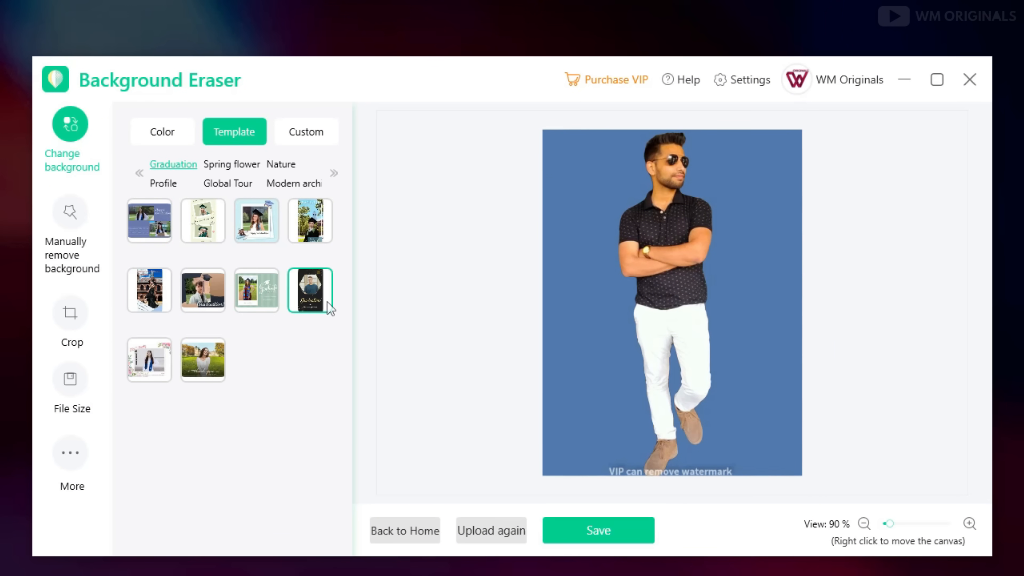
pyautogui.click(310, 220)
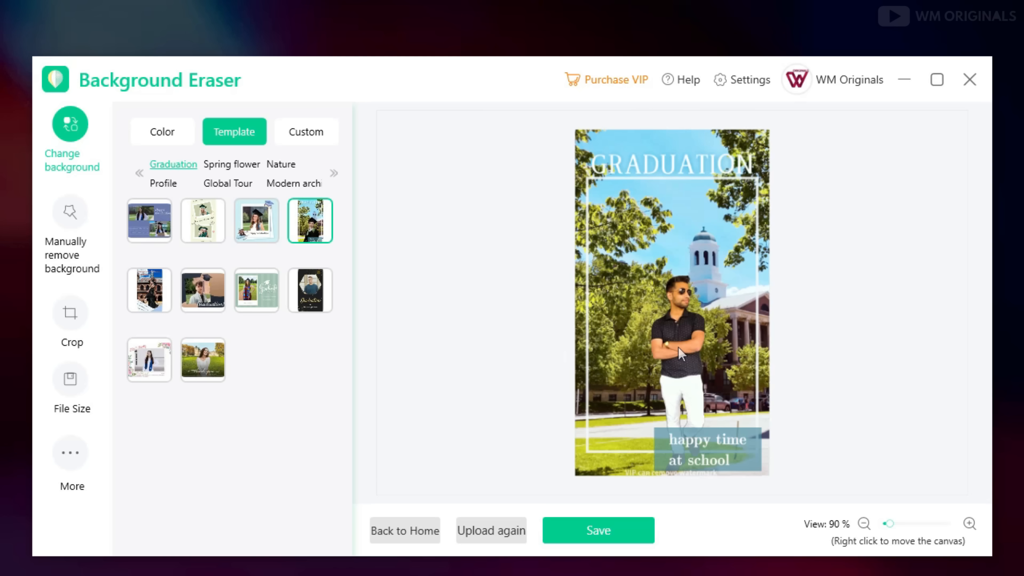
pyautogui.click(971, 524)
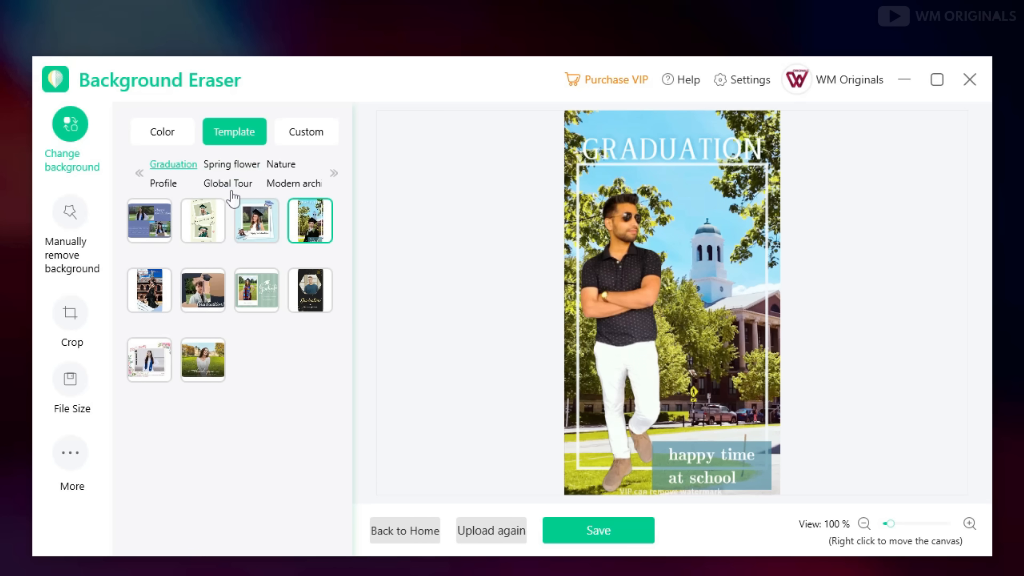
# Try Global Tour scenes (night tower, skyline, Times Square, seaside village) and settle on the Eiffel Tower template
pyautogui.click(228, 184)
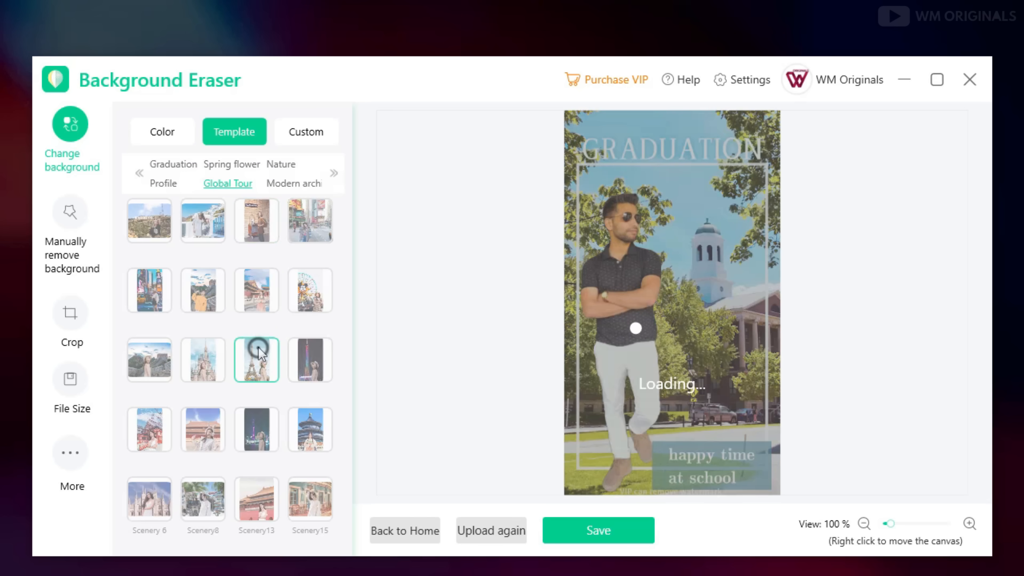
pyautogui.click(256, 359)
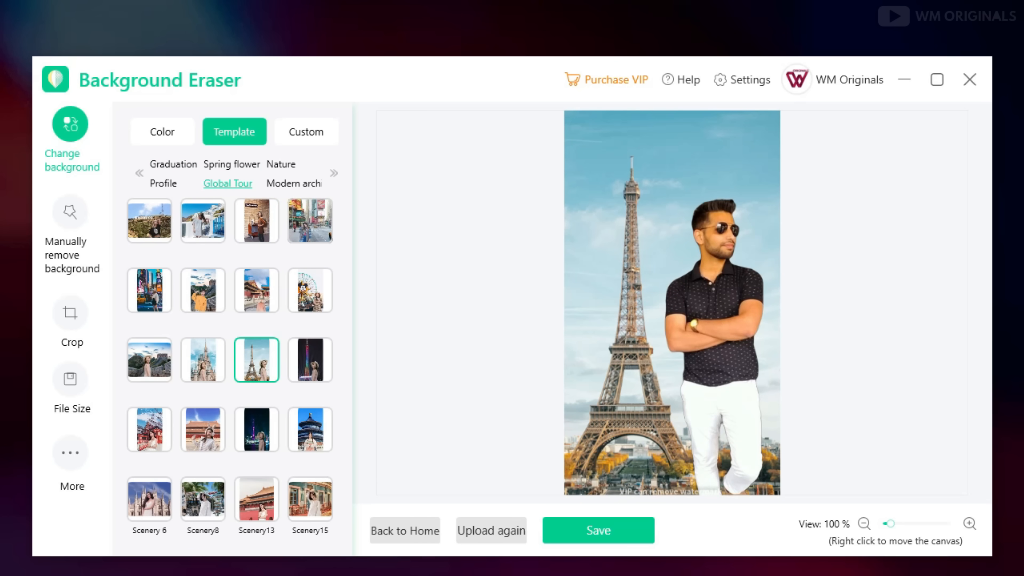
pyautogui.click(309, 360)
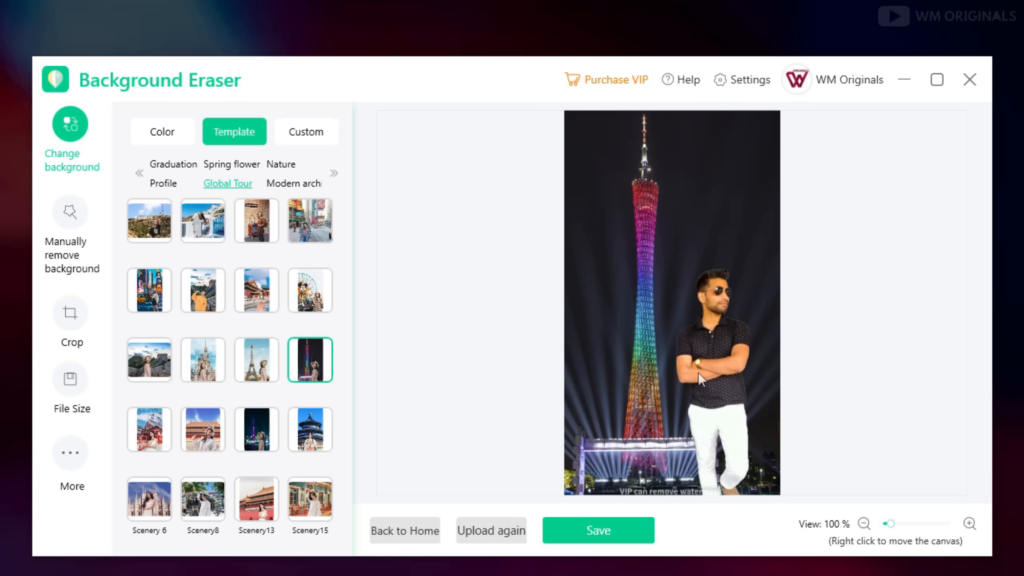
pyautogui.click(256, 359)
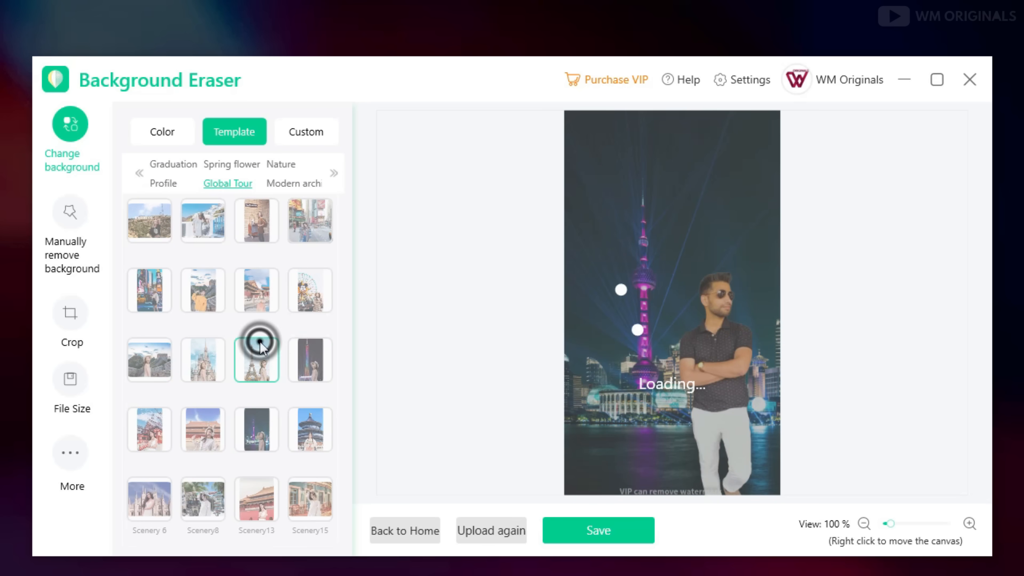
pyautogui.click(203, 289)
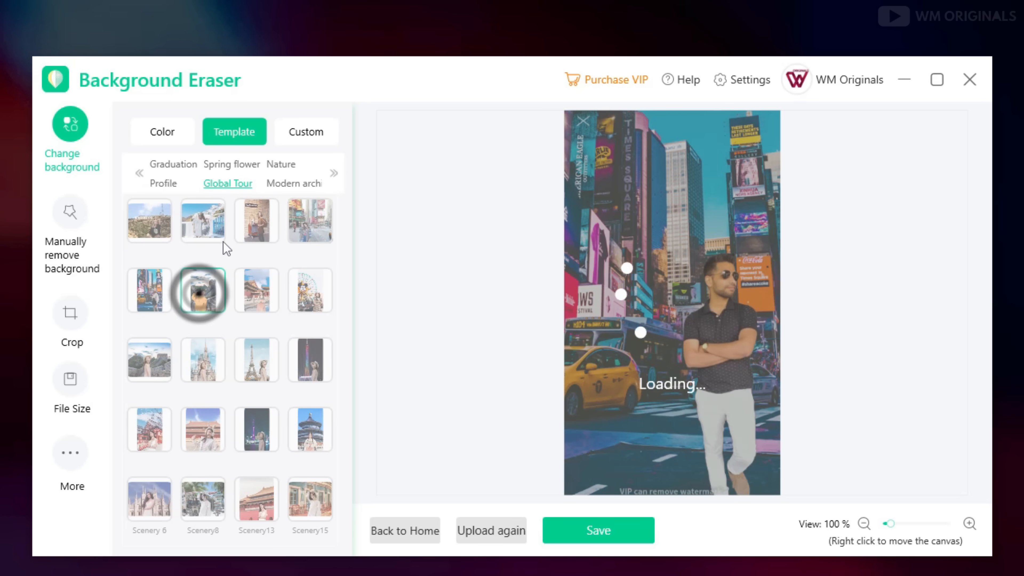
pyautogui.click(149, 290)
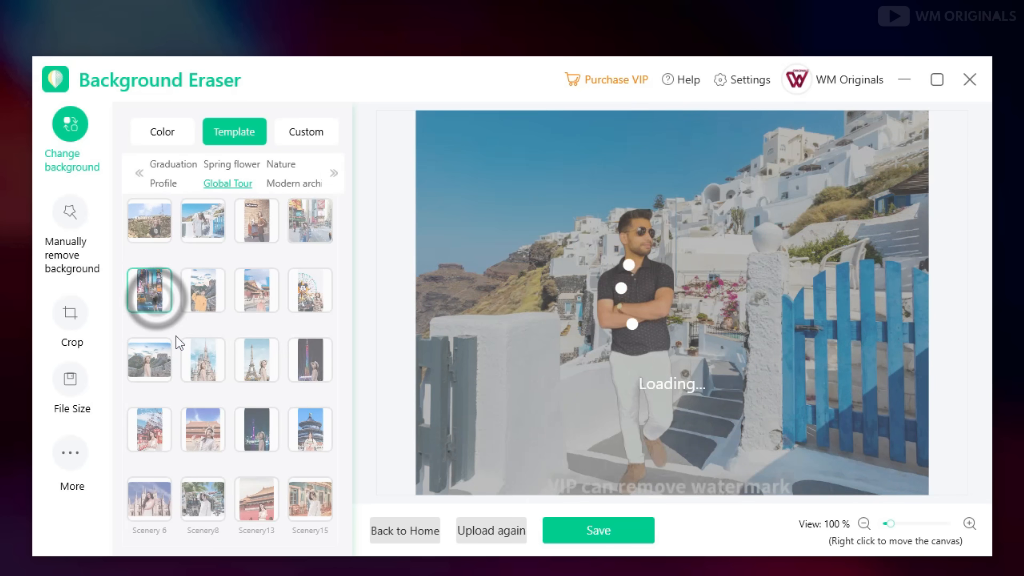
pyautogui.click(256, 359)
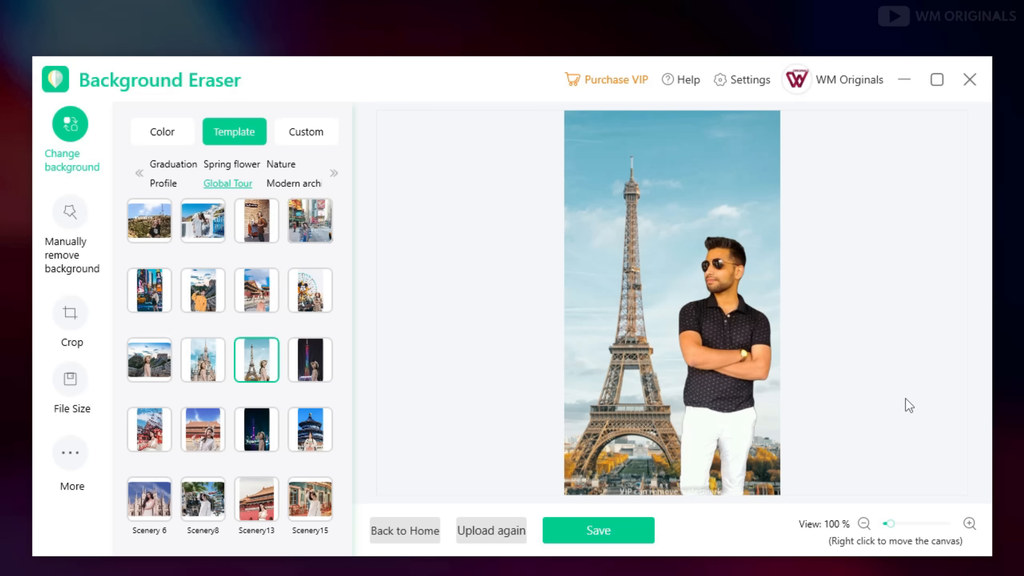
pyautogui.moveTo(951, 314)
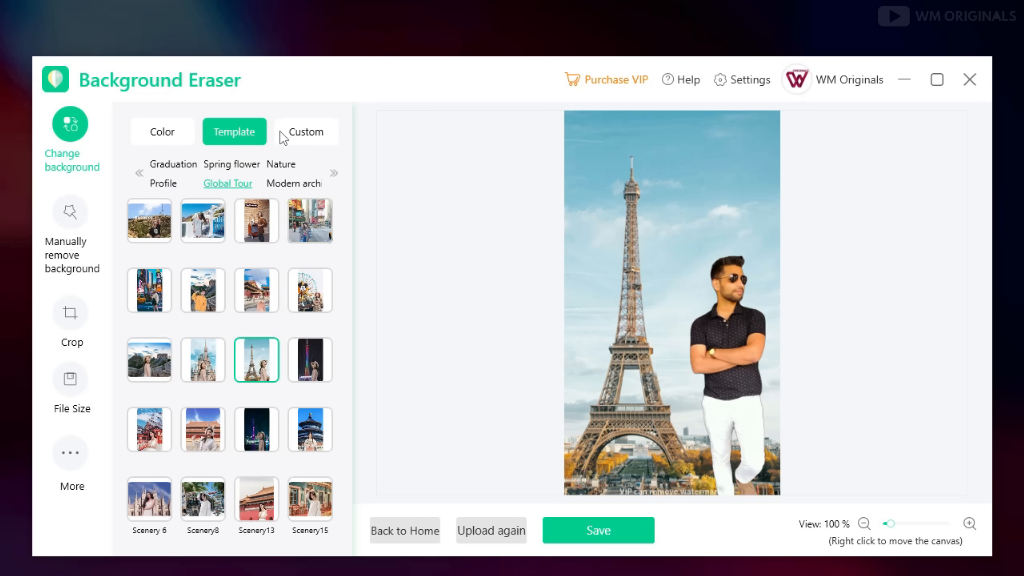
# Upload a blue Windows-logo wallpaper from disk as a Custom background
pyautogui.click(306, 131)
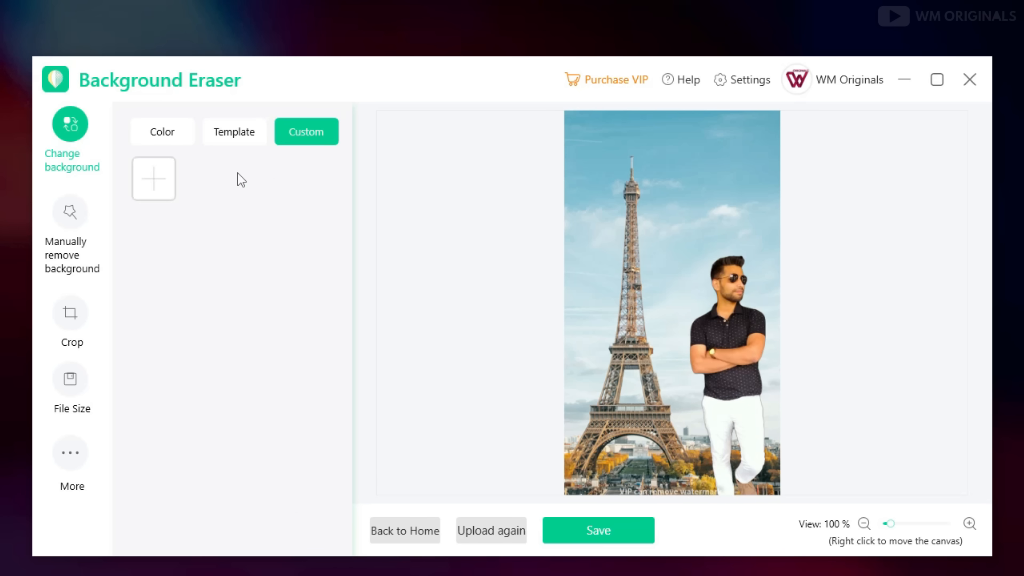
pyautogui.click(153, 178)
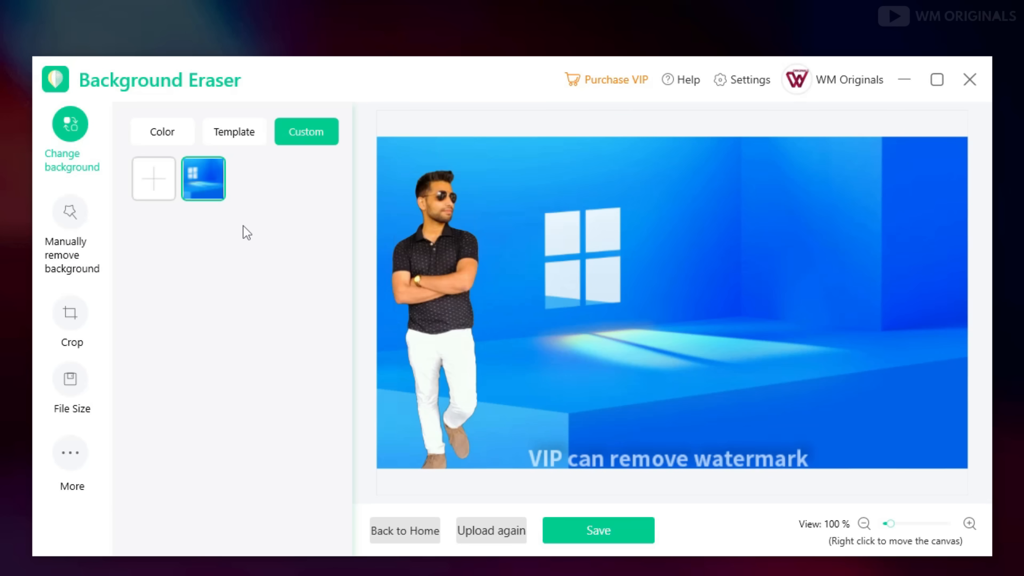
pyautogui.click(71, 313)
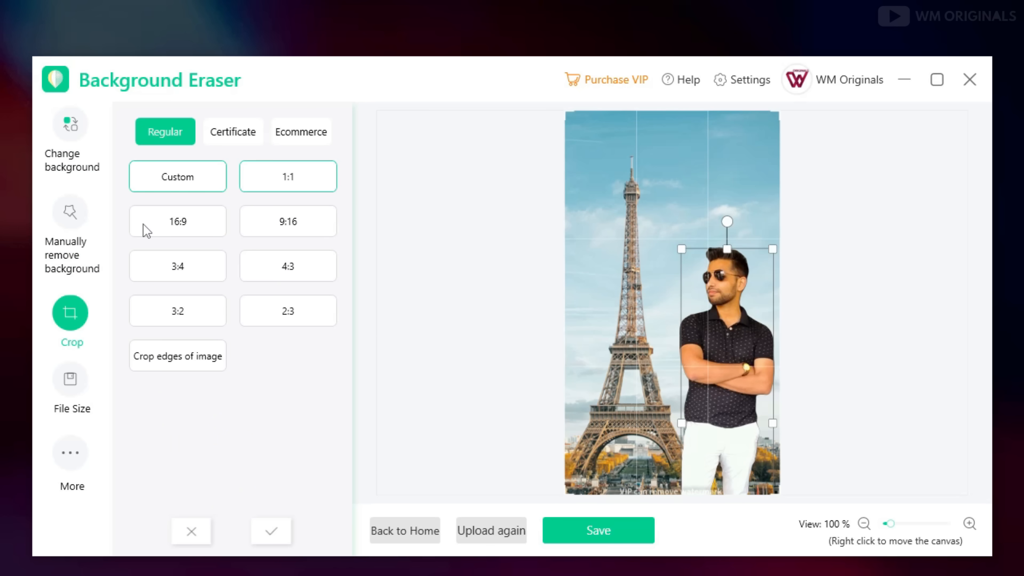
# Preview the portrait at 9:16, 4:3, 2:3 and 1:1 crop ratios
pyautogui.click(287, 221)
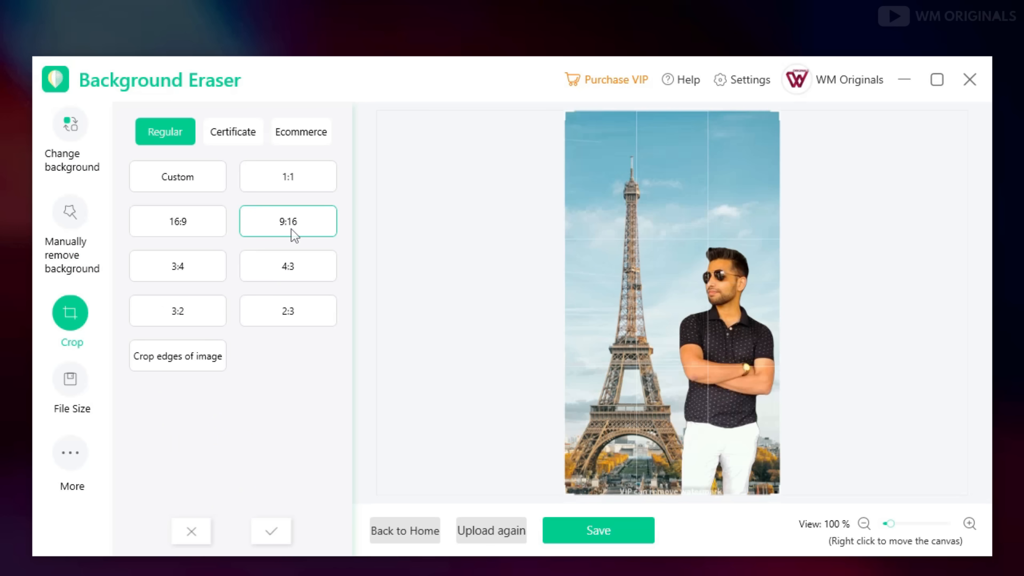
pyautogui.click(288, 266)
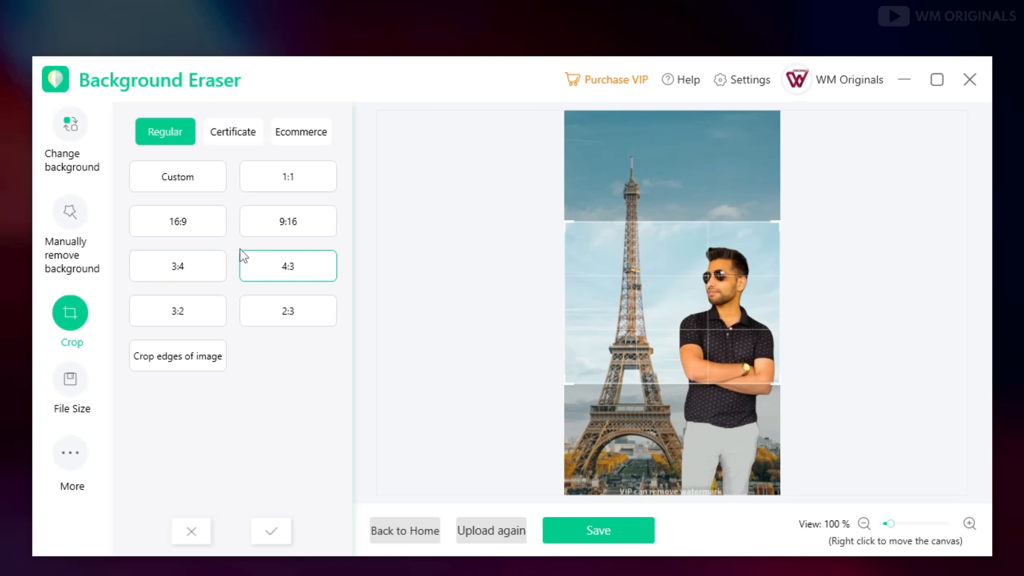
pyautogui.click(287, 310)
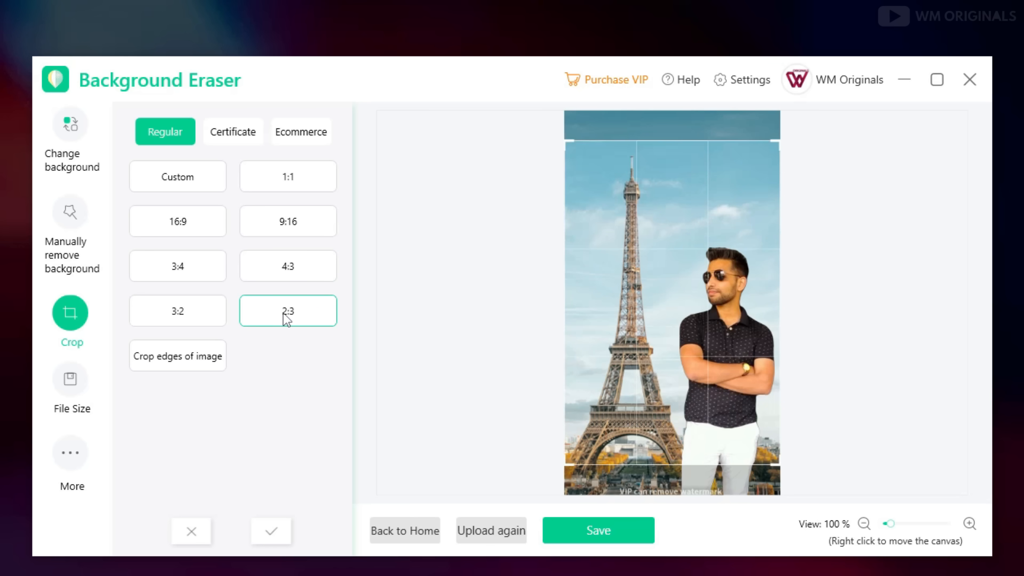
pyautogui.click(288, 266)
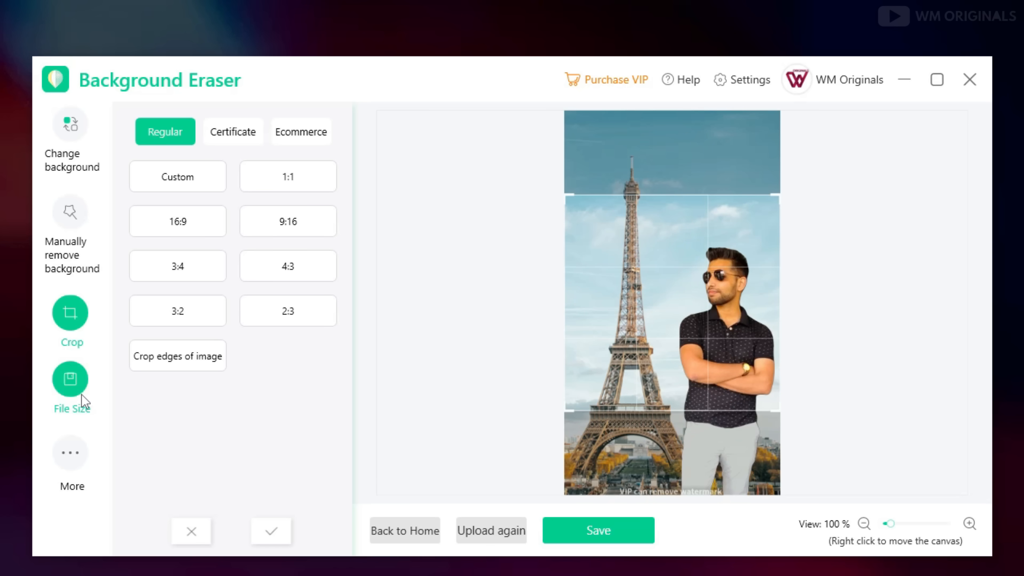
# Save the portrait at a 10 kb output size and dismiss the success prompt
pyautogui.click(71, 377)
pyautogui.write('10')
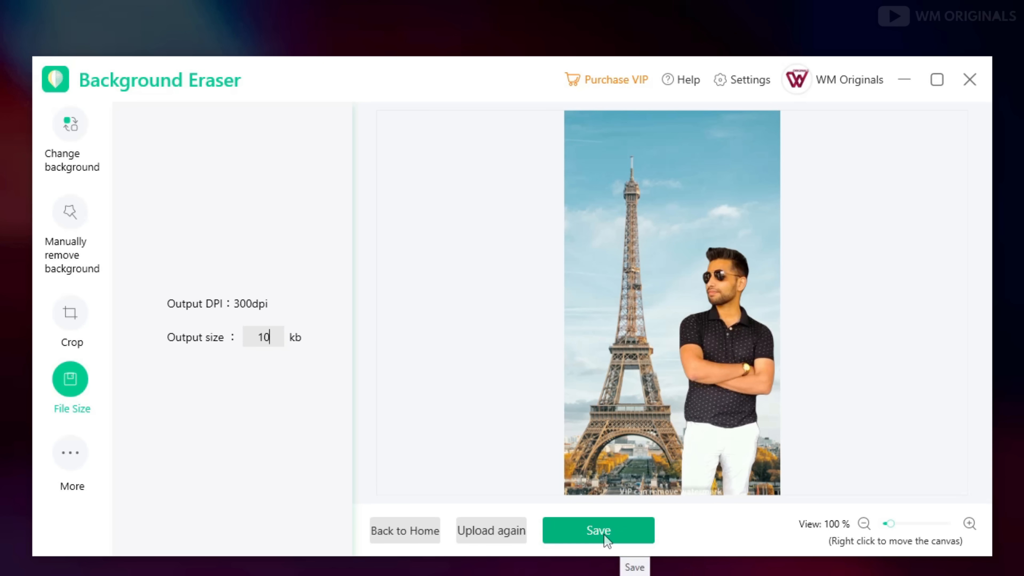
pyautogui.click(597, 530)
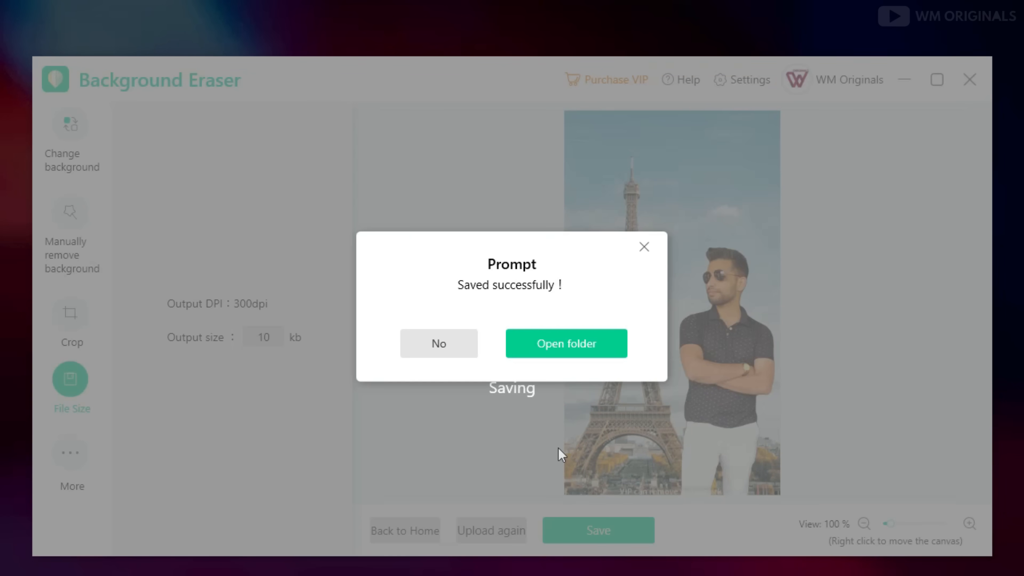
pyautogui.click(438, 344)
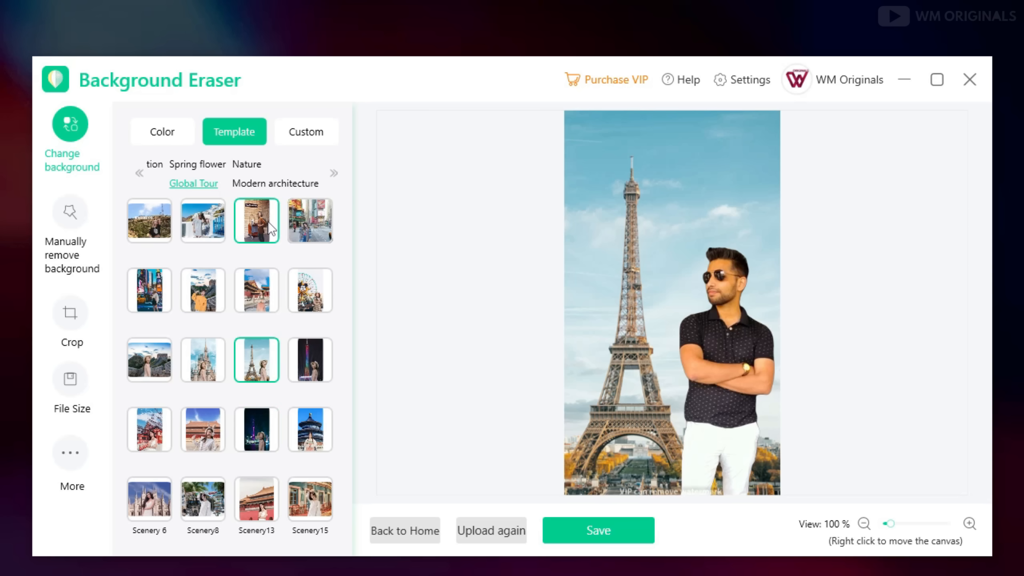
pyautogui.moveTo(393, 243)
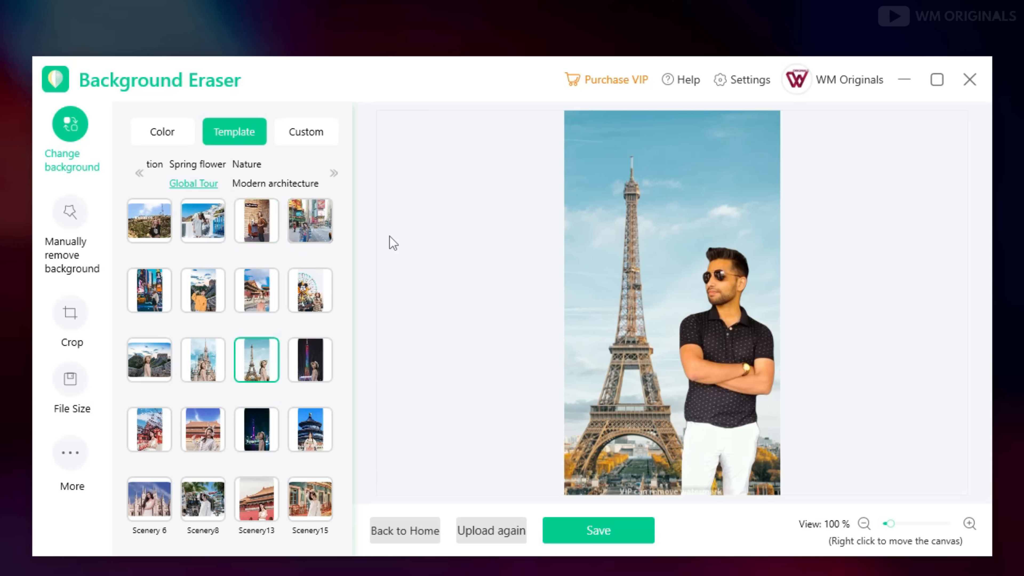
pyautogui.moveTo(401, 238)
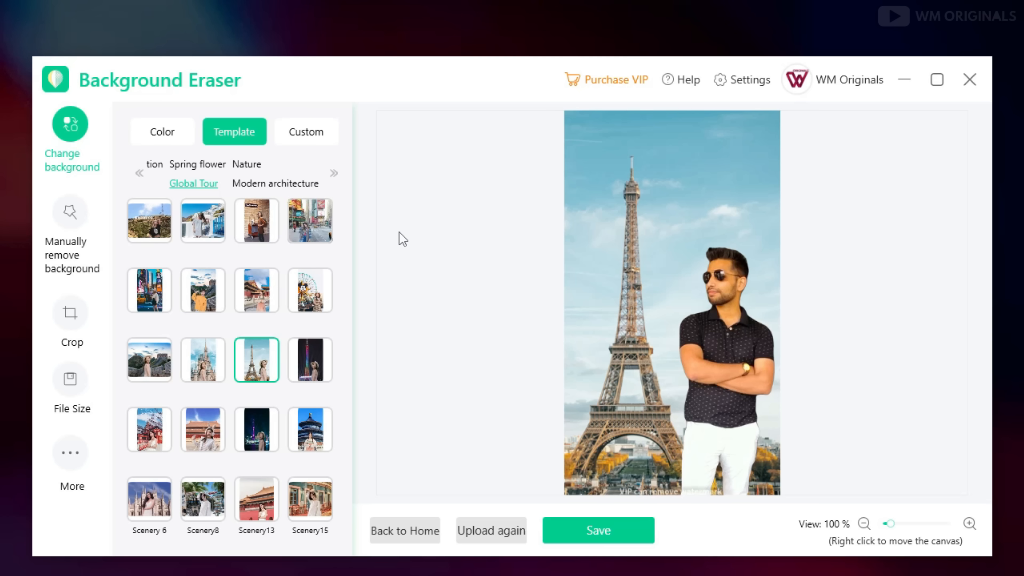
pyautogui.moveTo(843, 134)
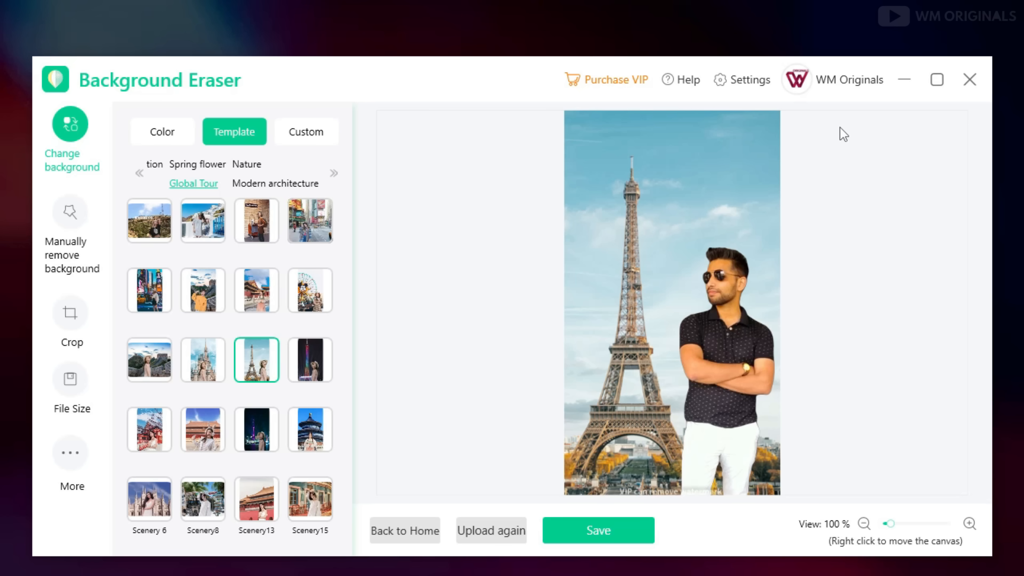
pyautogui.moveTo(971, 78)
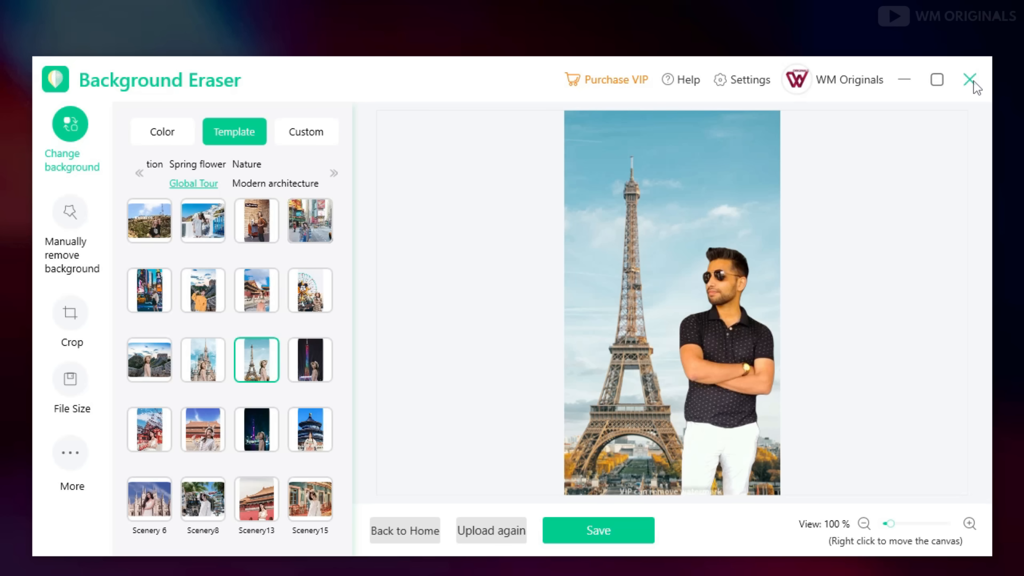
# Exit Background Eraser, confirming the exit prompt
pyautogui.click(973, 80)
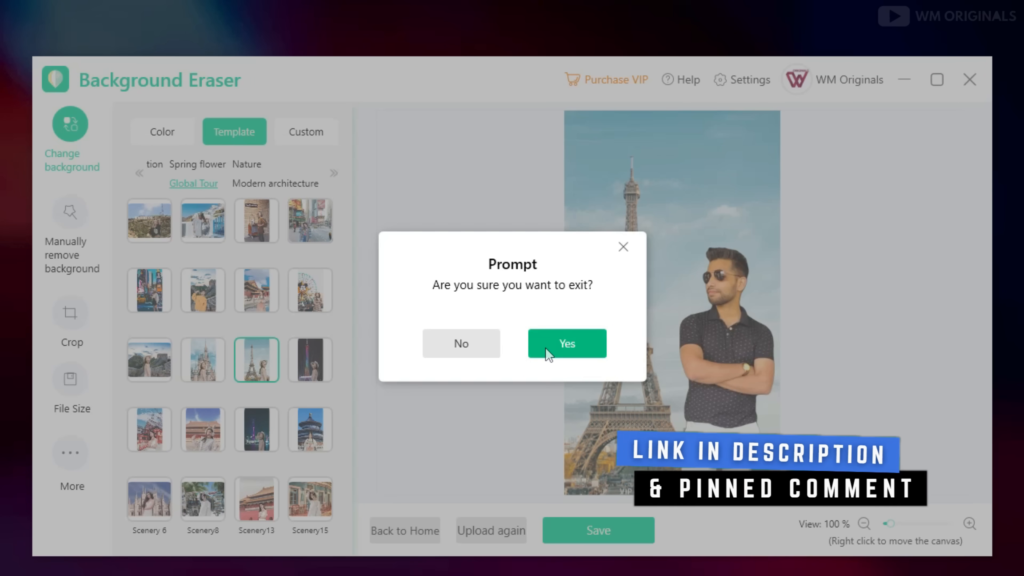
pyautogui.click(565, 343)
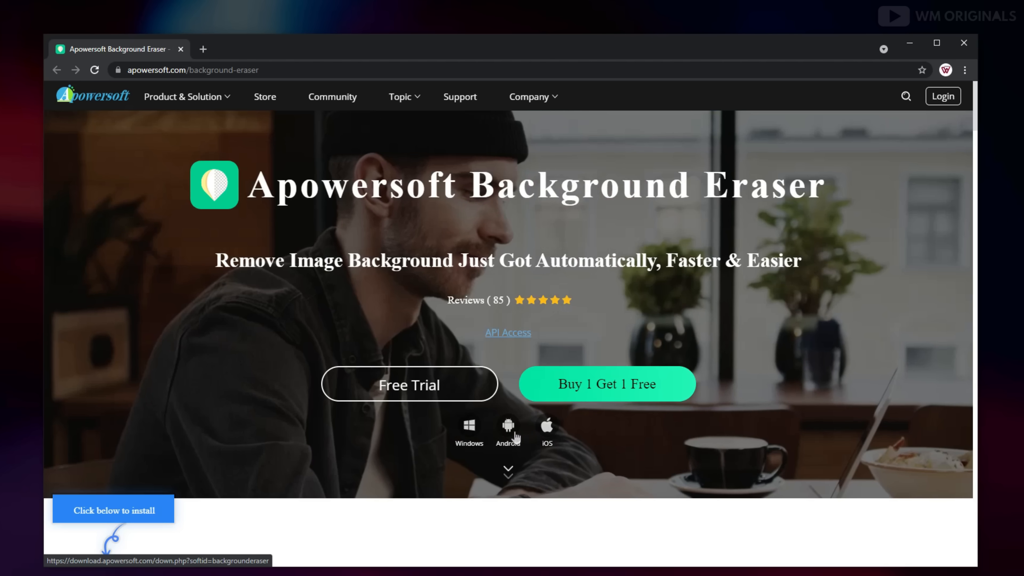
# Browse down the product page and go to the Background Eraser pricing plans via Buy Now
pyautogui.scroll(-3)
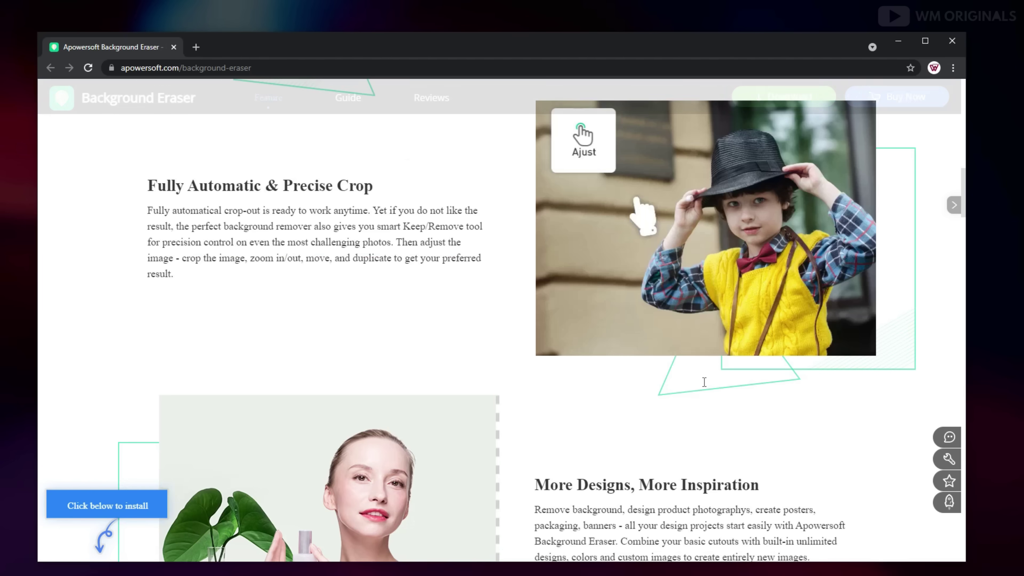
pyautogui.scroll(-3)
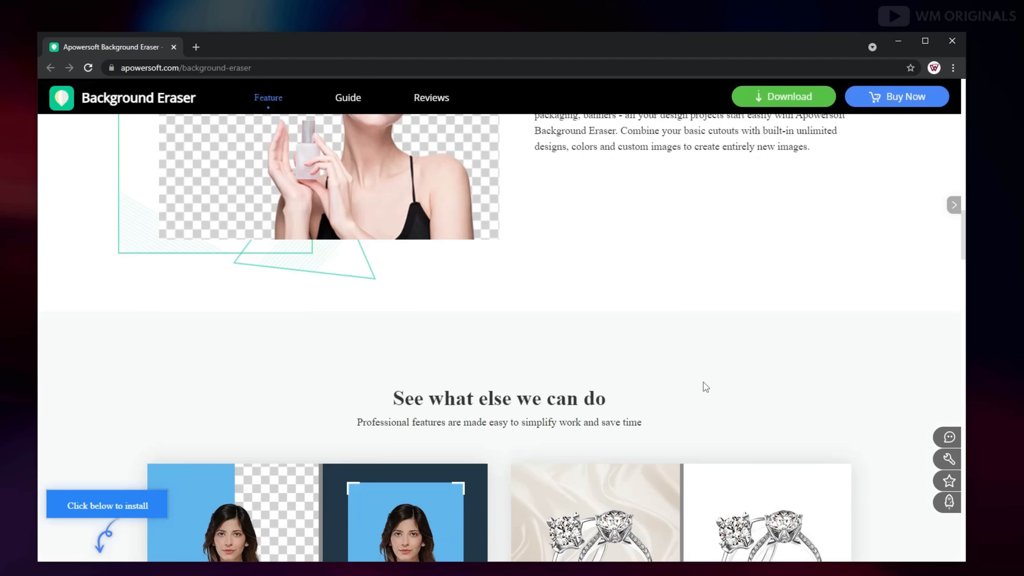
pyautogui.scroll(-3)
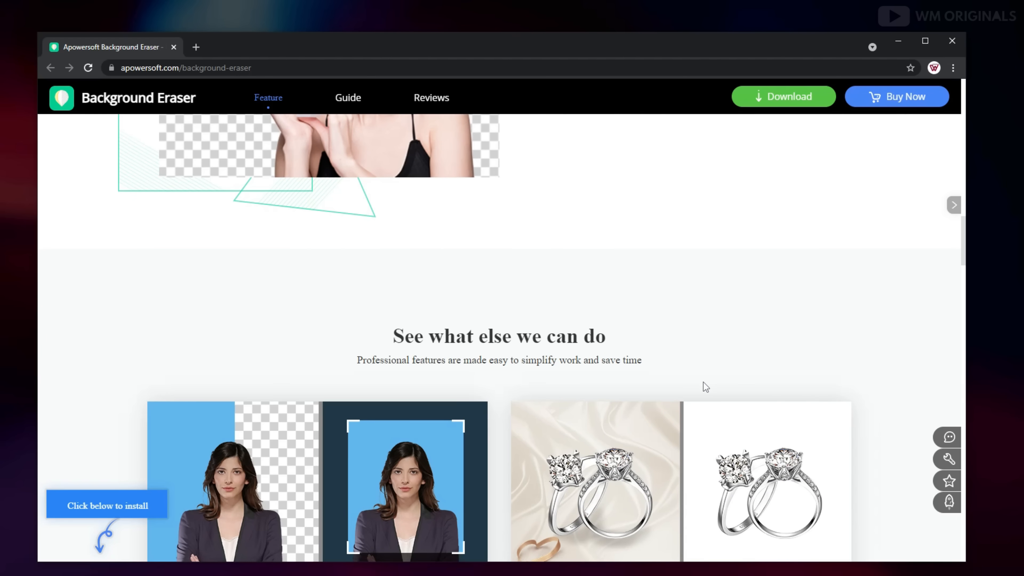
pyautogui.scroll(-3)
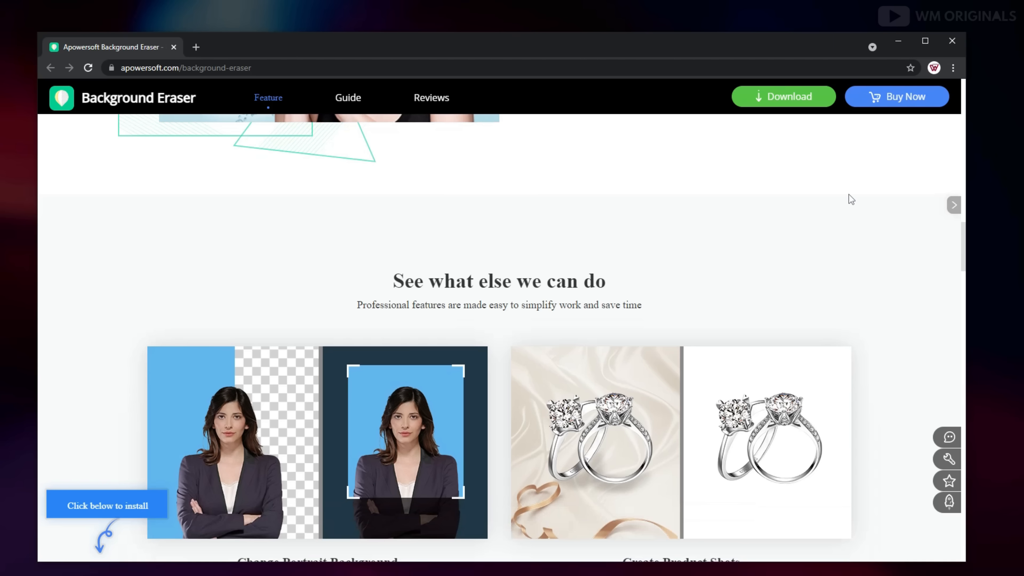
pyautogui.scroll(3)
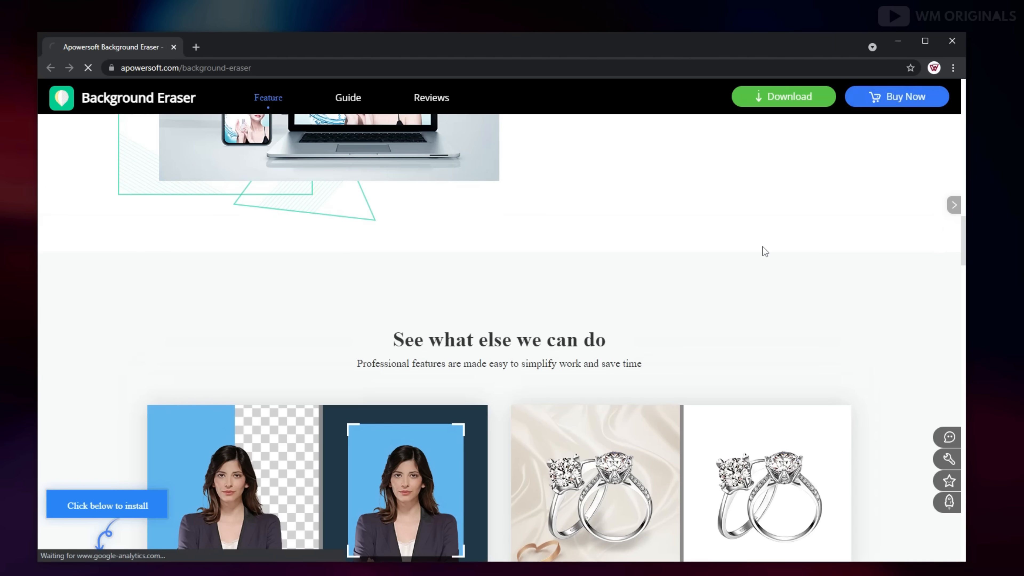
pyautogui.click(896, 97)
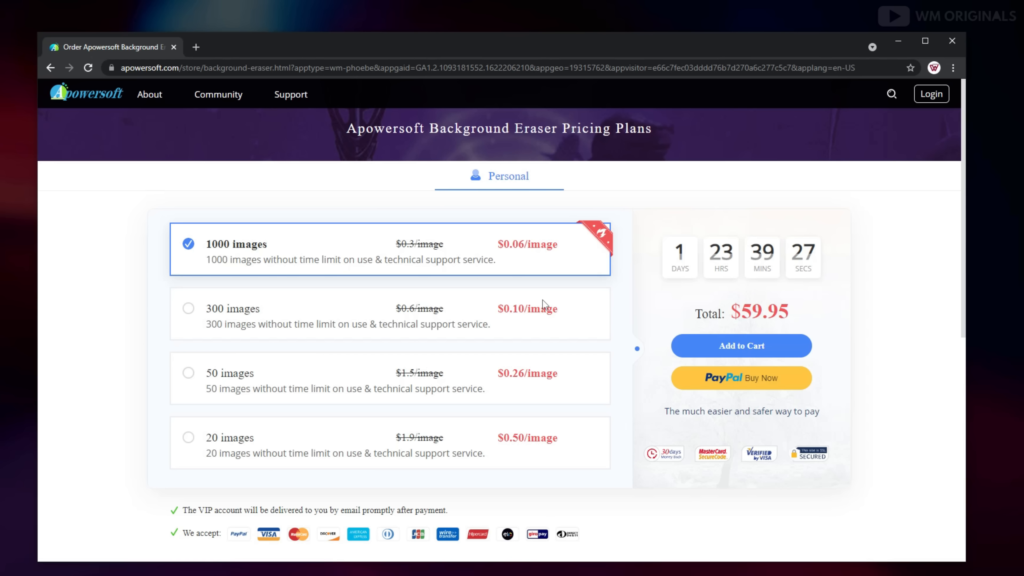
pyautogui.moveTo(267, 253)
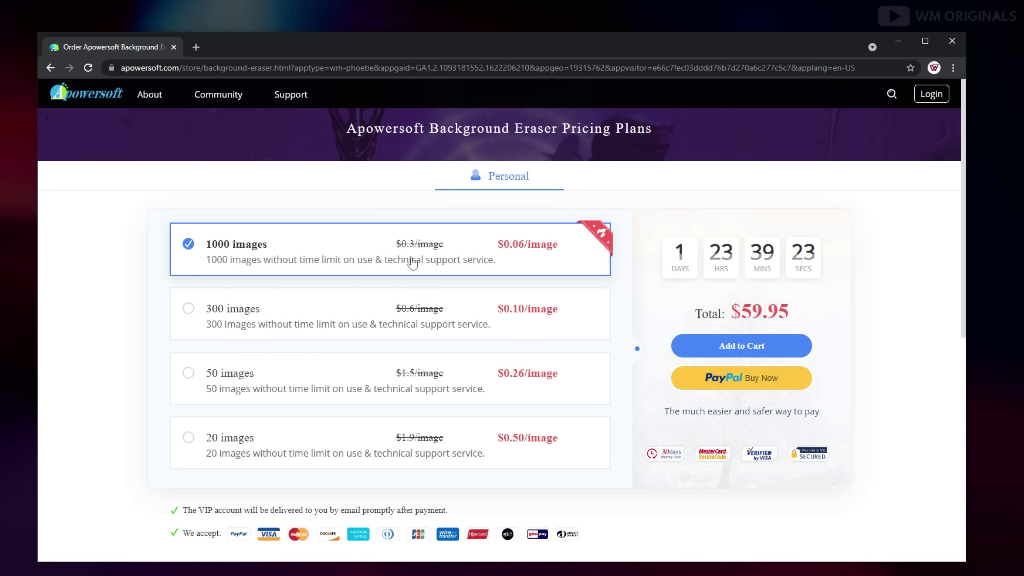
pyautogui.moveTo(524, 261)
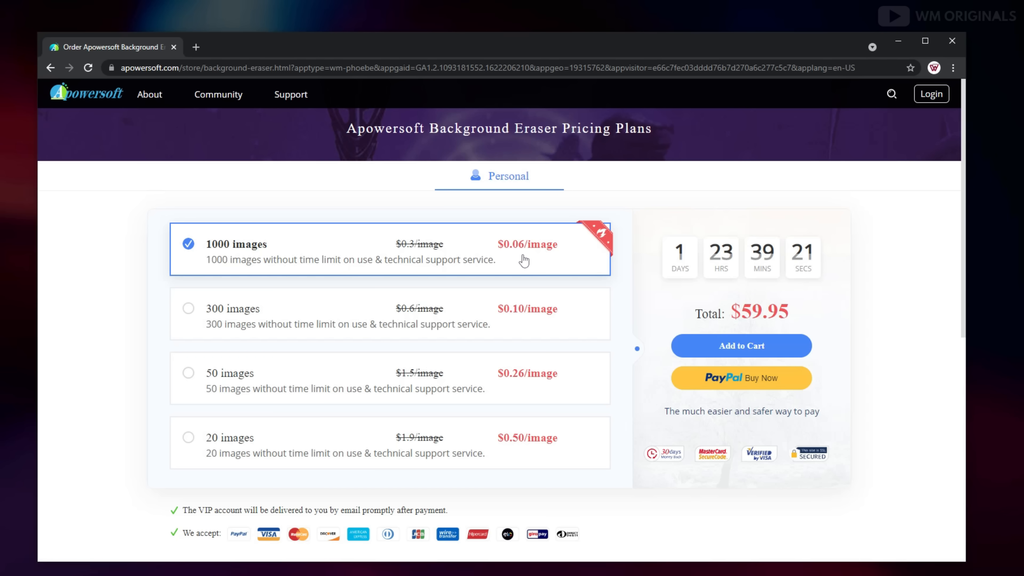
pyautogui.moveTo(719, 323)
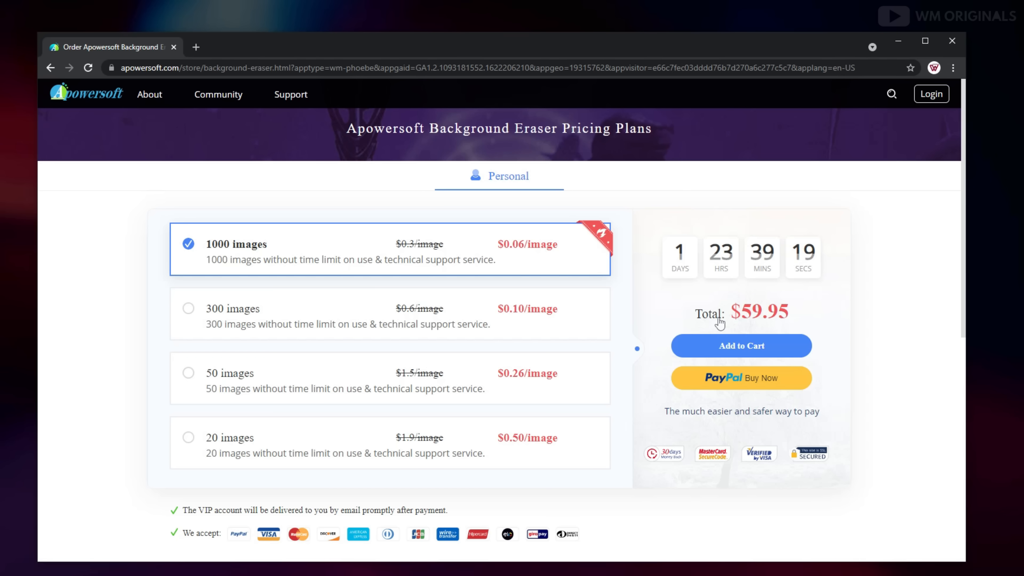
pyautogui.moveTo(219, 330)
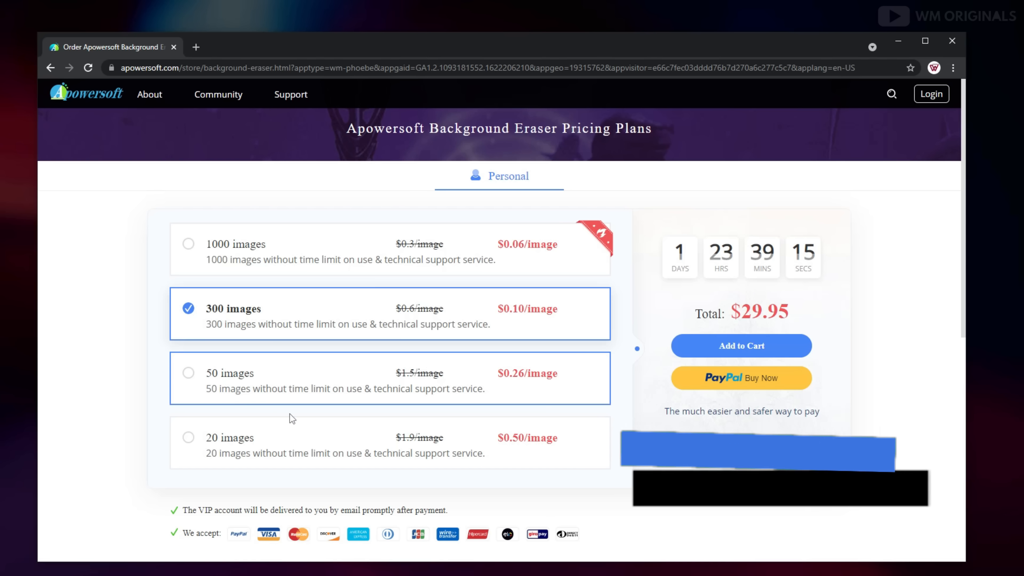
# Choose the 20 images plan for a $9.95 total
pyautogui.click(188, 438)
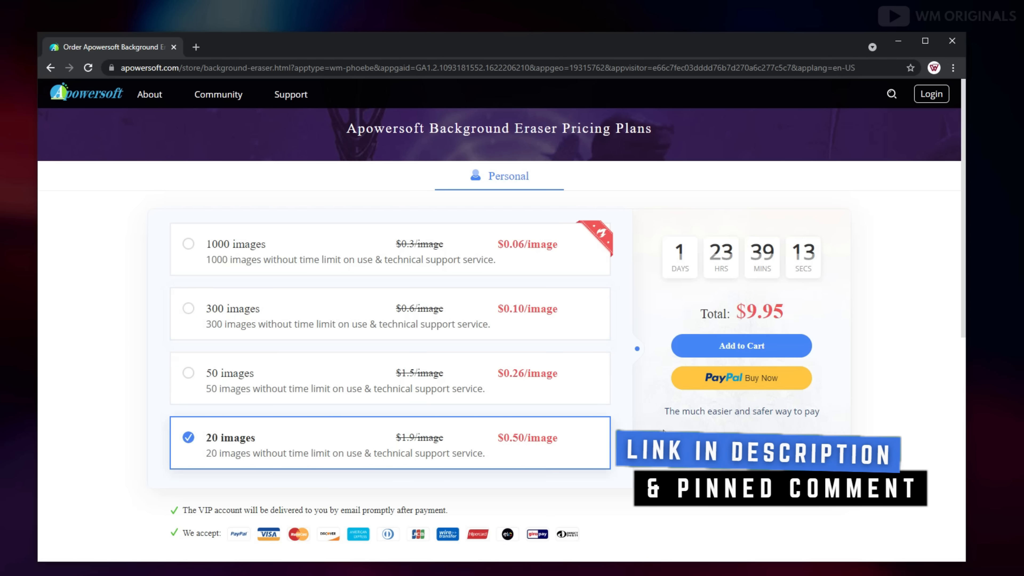
pyautogui.scroll(-3)
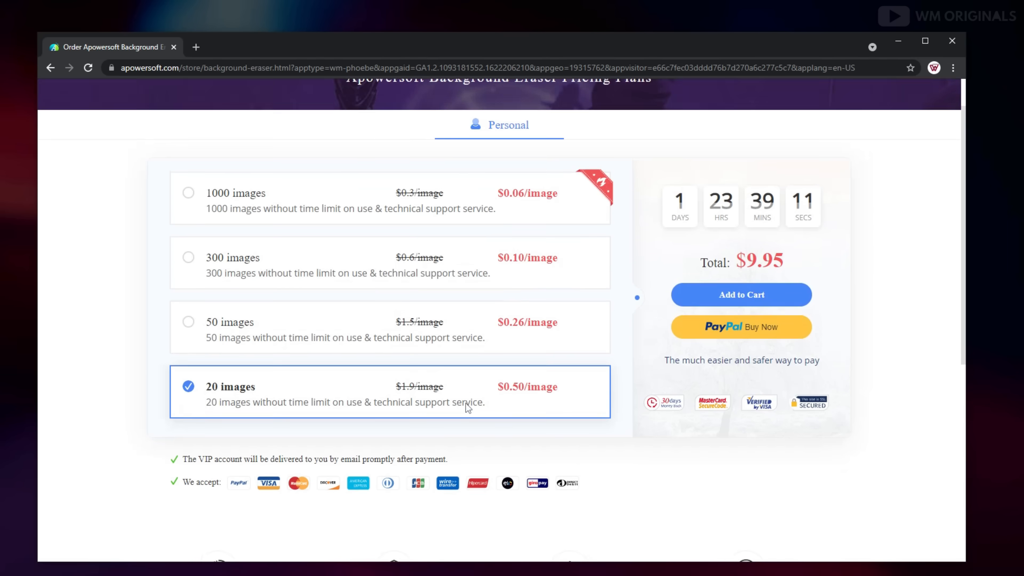
pyautogui.scroll(3)
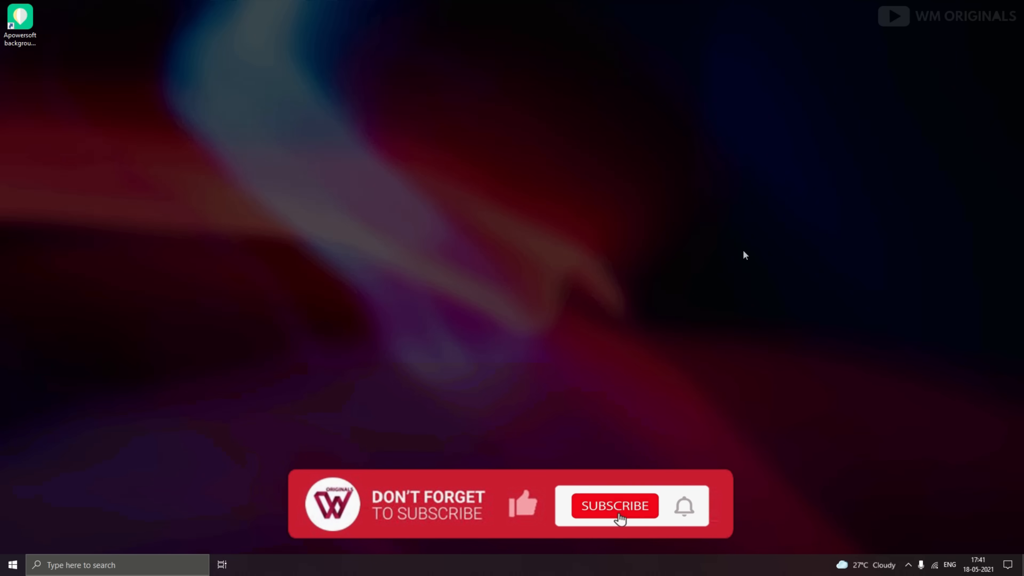
pyautogui.click(614, 506)
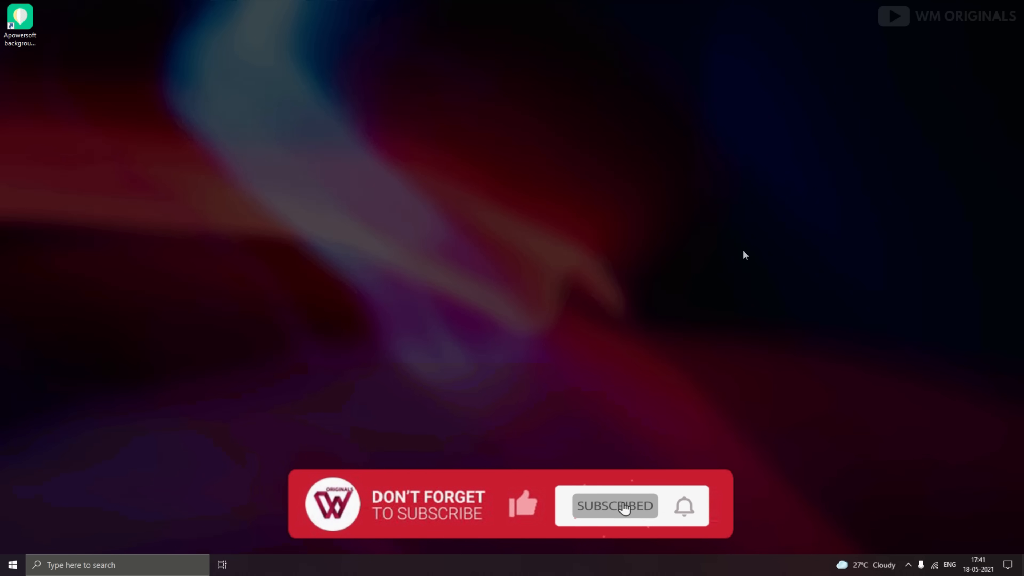